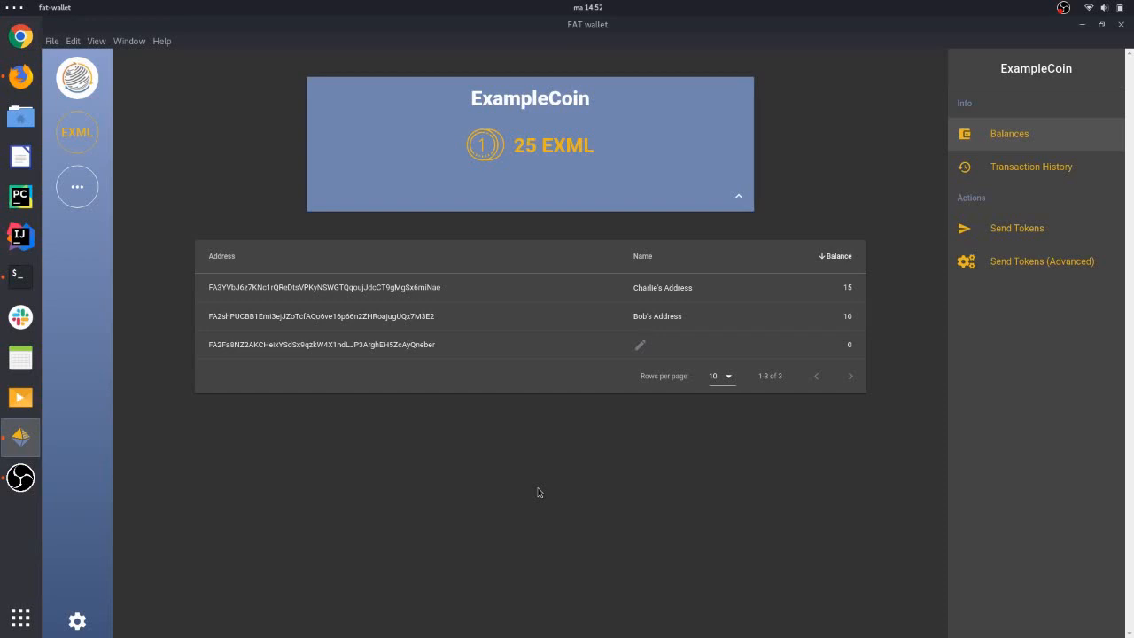
mouse_move(868, 300)
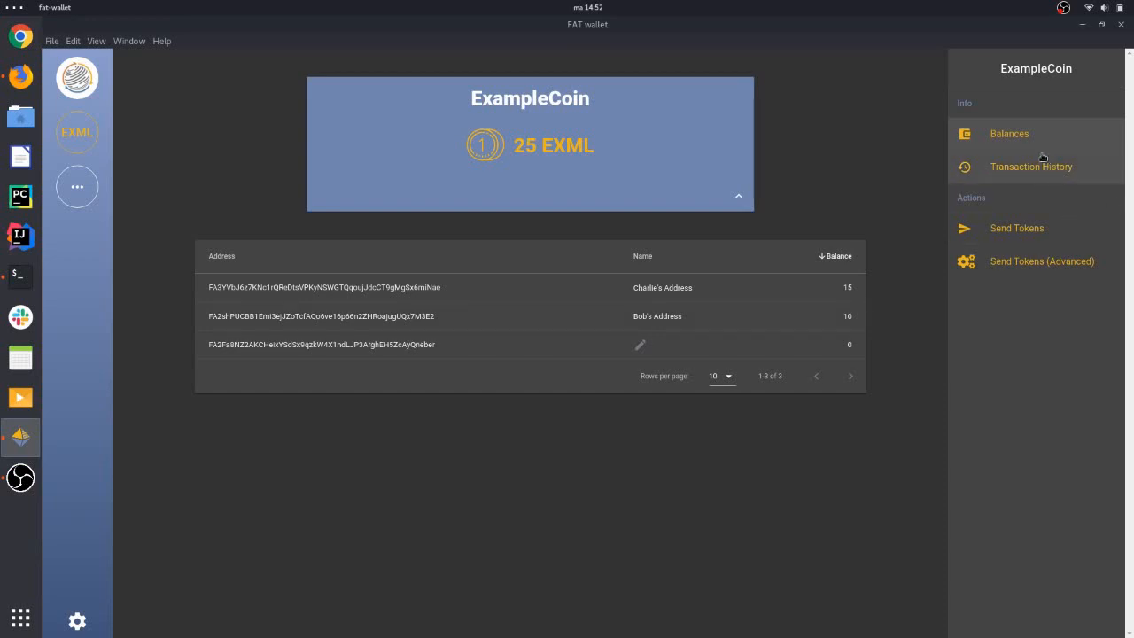
Show ExampleCoin's transaction history with the +10 (Bob) and +15 (Charlie) transfers
left_click(1030, 167)
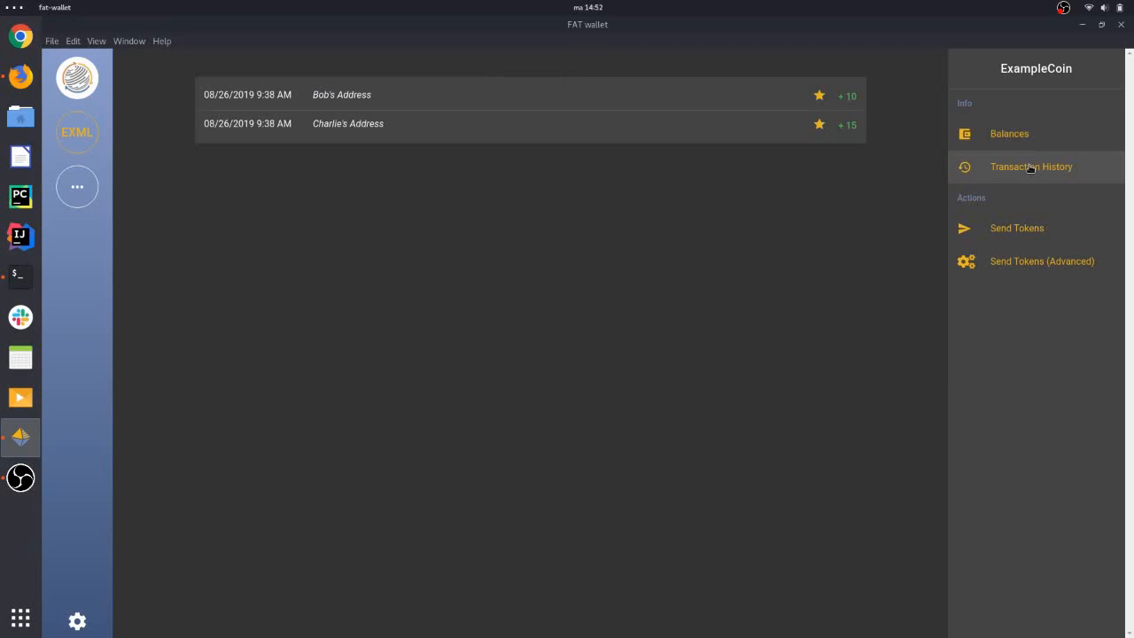
mouse_move(440, 339)
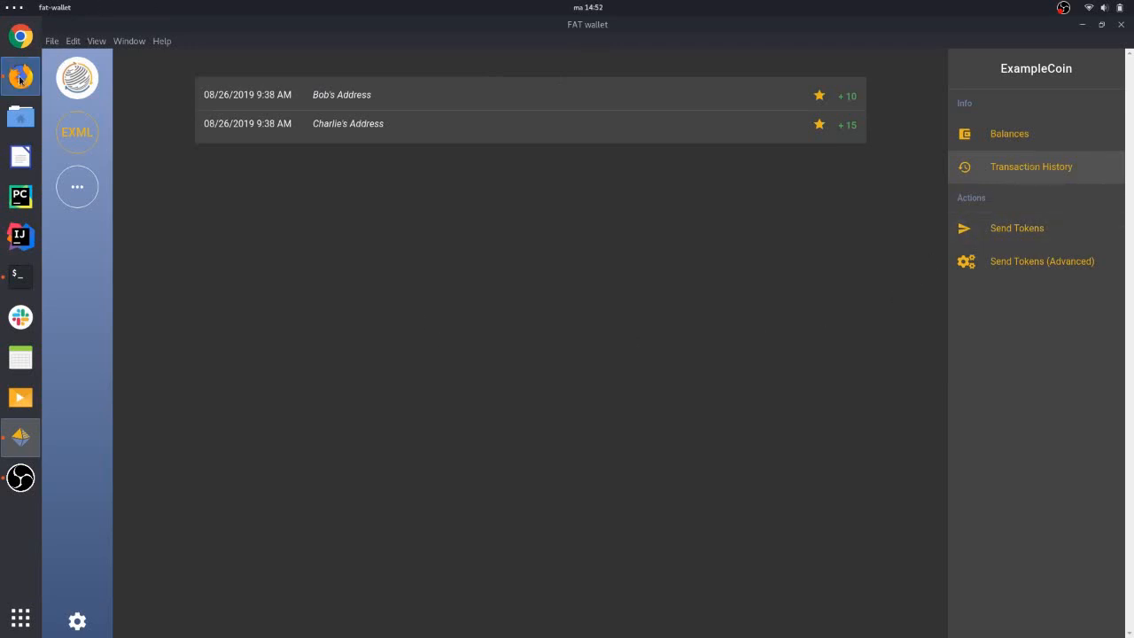
Sign in to DAML Navigator as Charlie from the browser's role dropdown
left_click(20, 76)
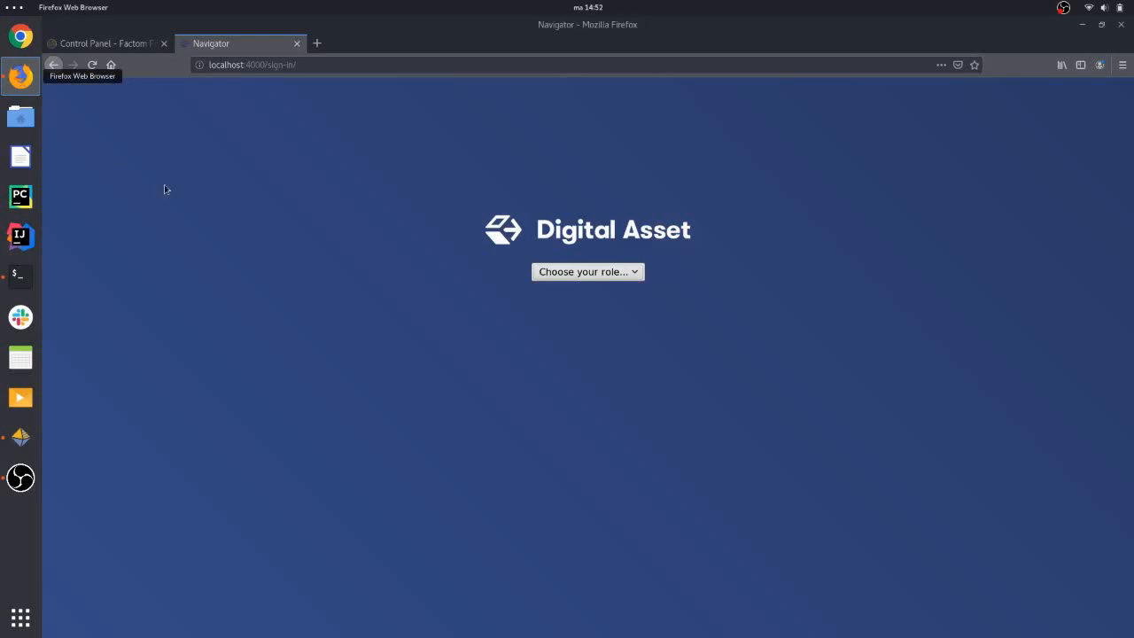
mouse_move(251, 241)
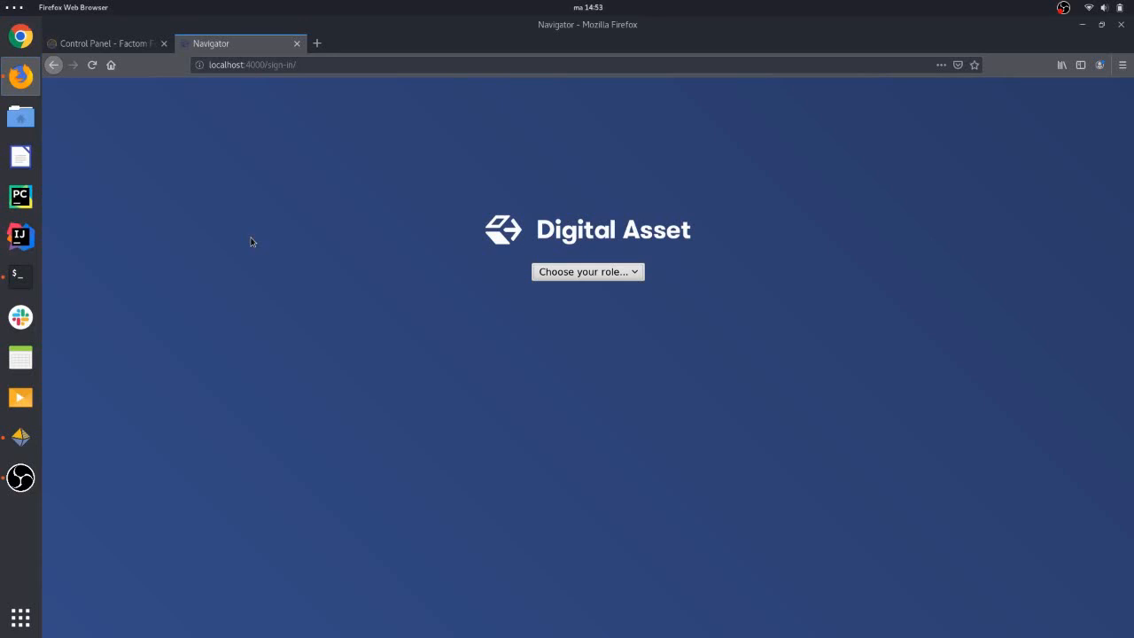
mouse_move(541, 249)
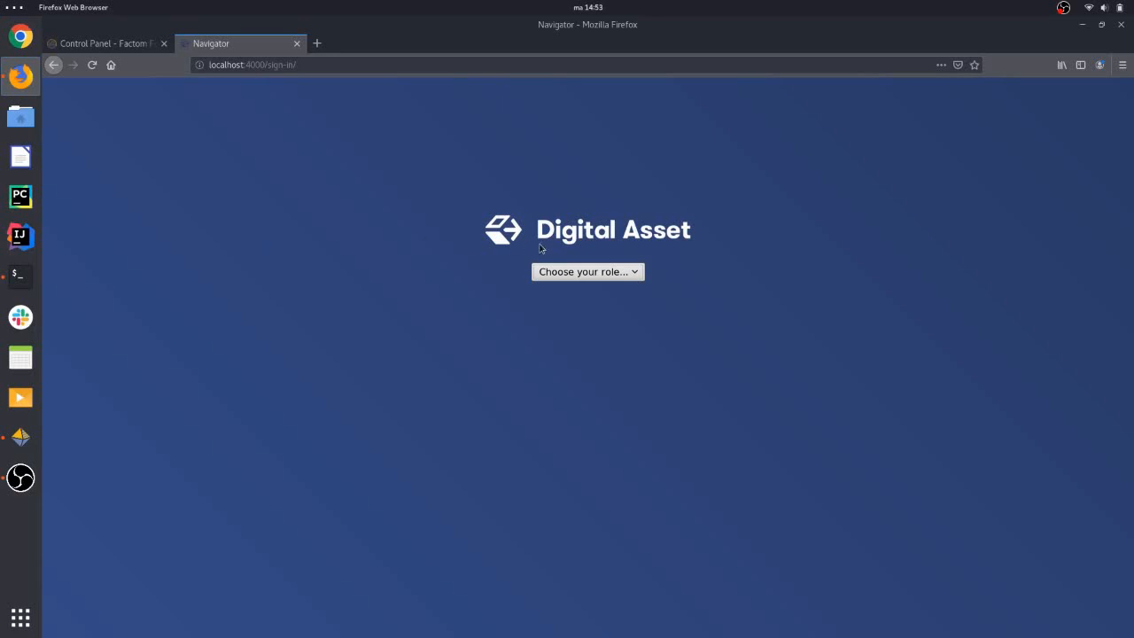
left_click(588, 271)
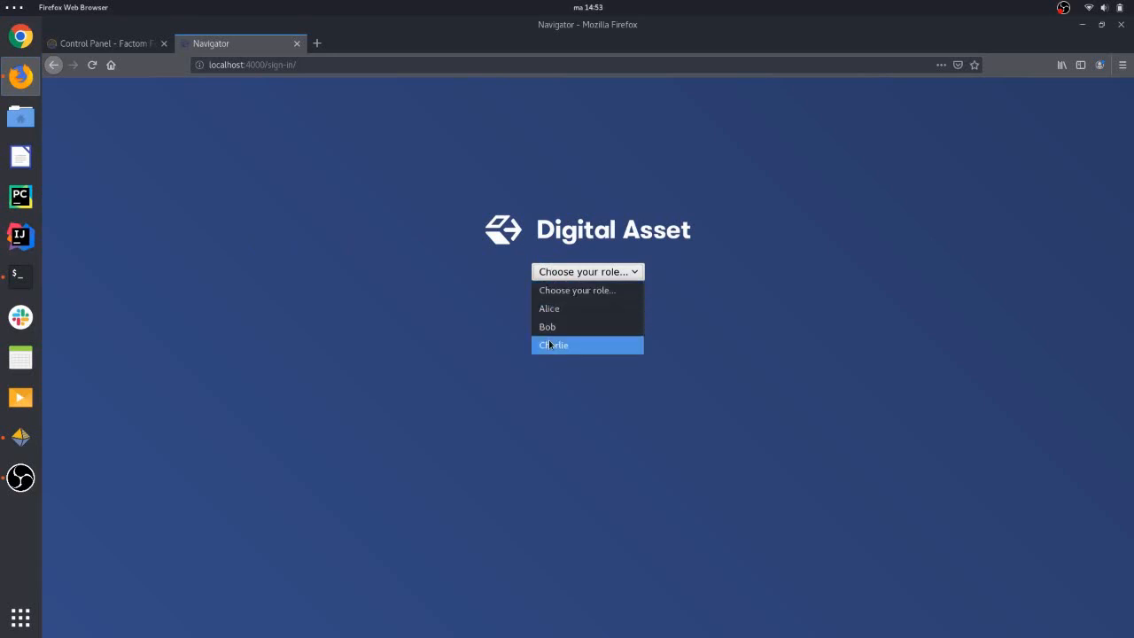
mouse_move(549, 345)
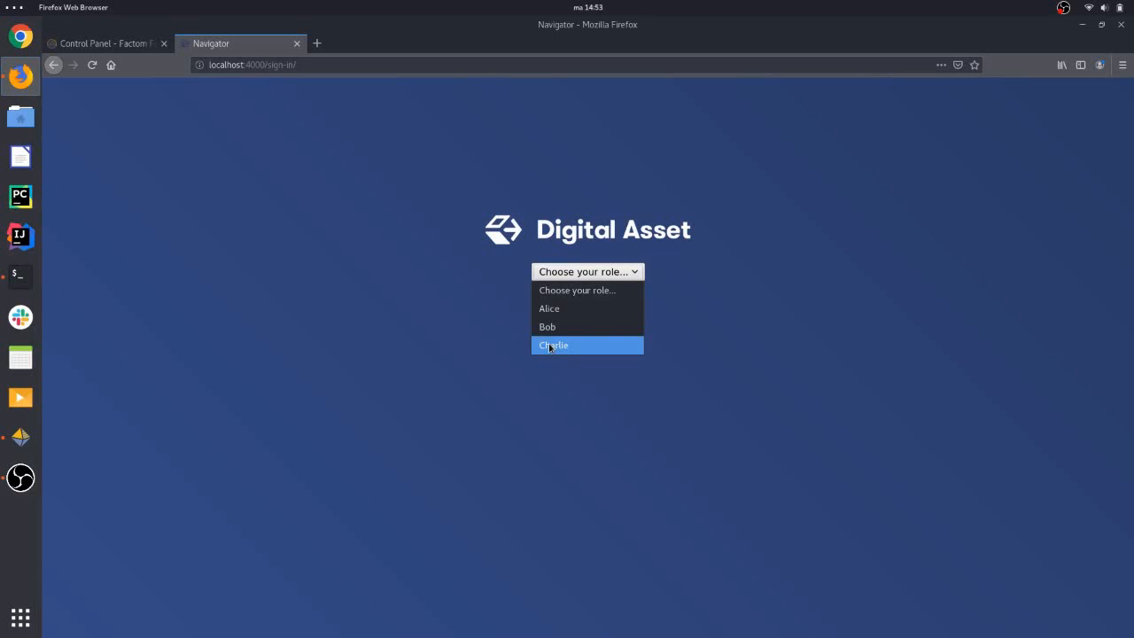
left_click(553, 345)
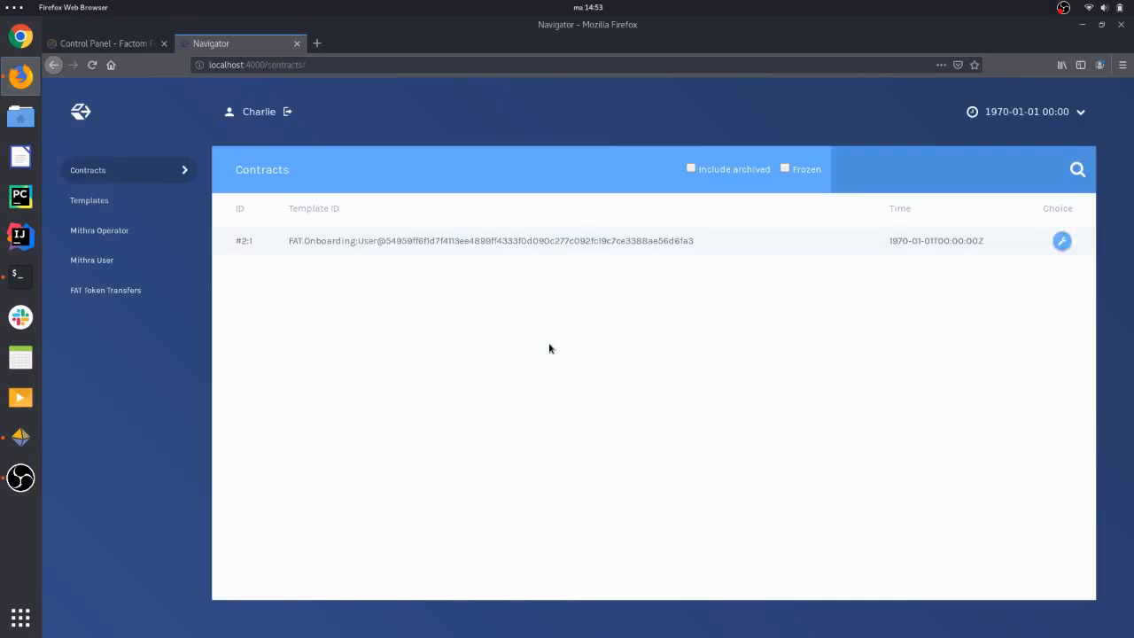
Open Charlie's onboarding contract #2:1 and bring up the User_Send_FAT_Token choice form
left_click(490, 240)
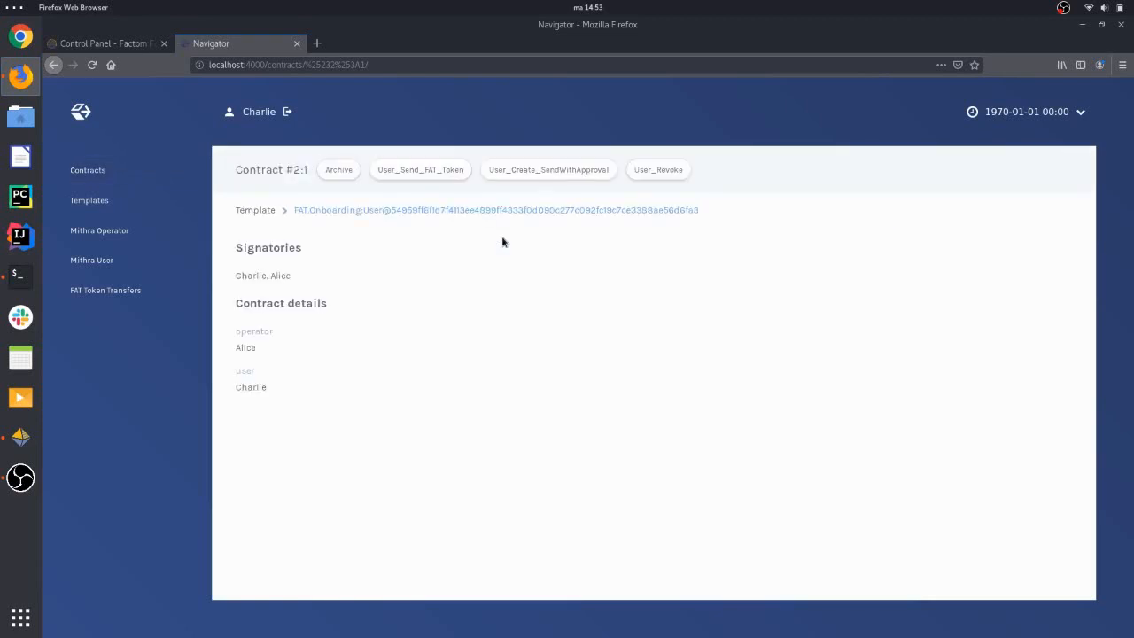
mouse_move(423, 319)
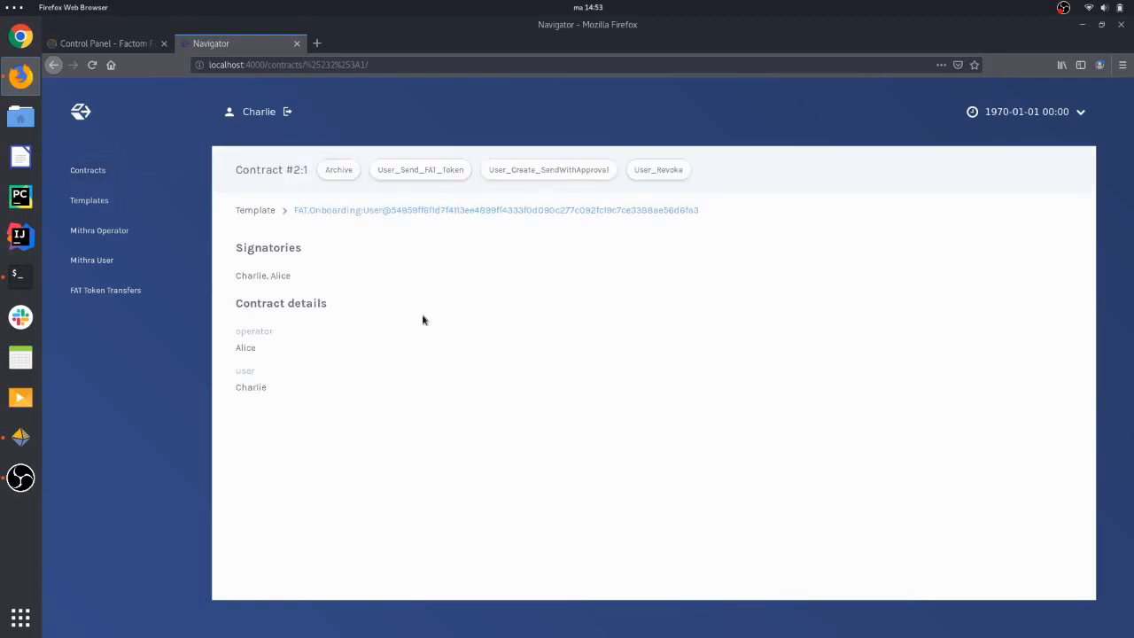
mouse_move(438, 204)
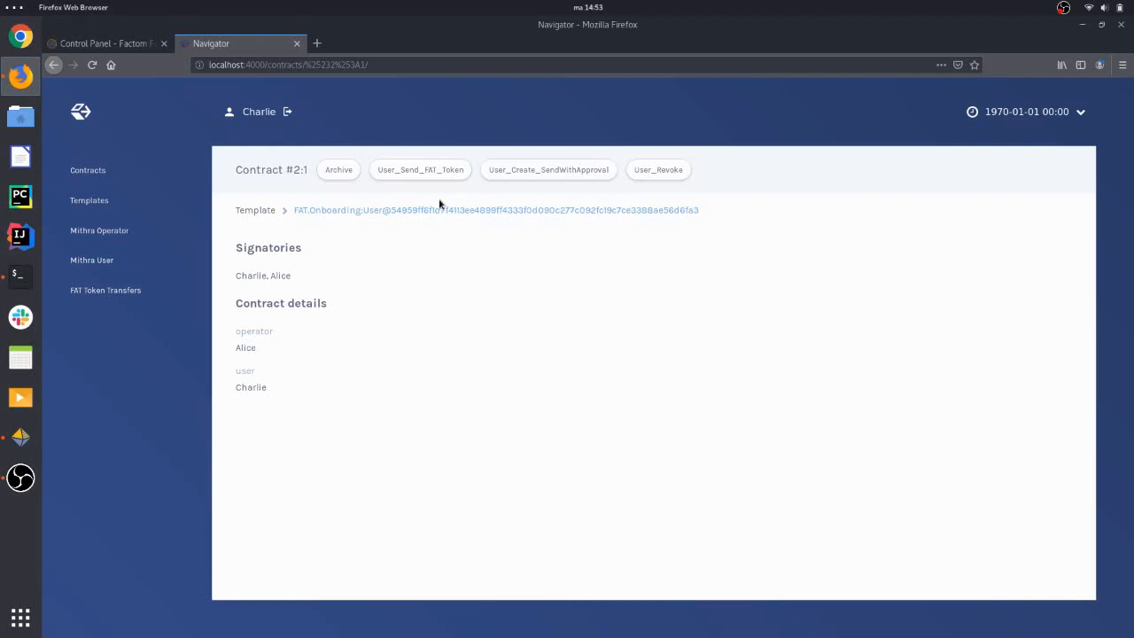
left_click(420, 169)
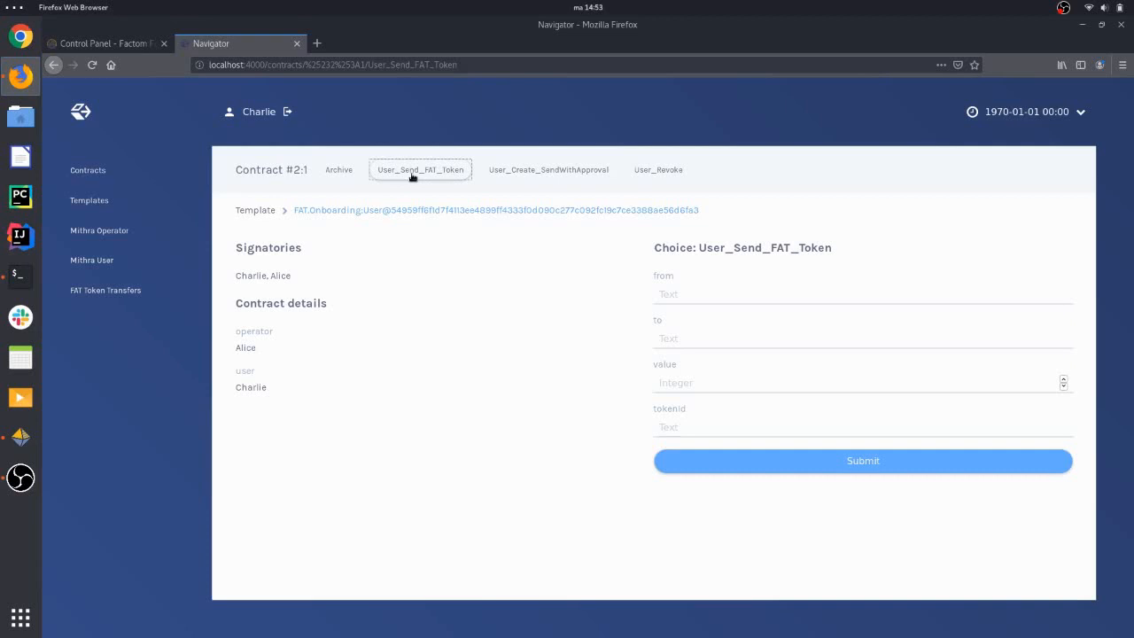
mouse_move(507, 186)
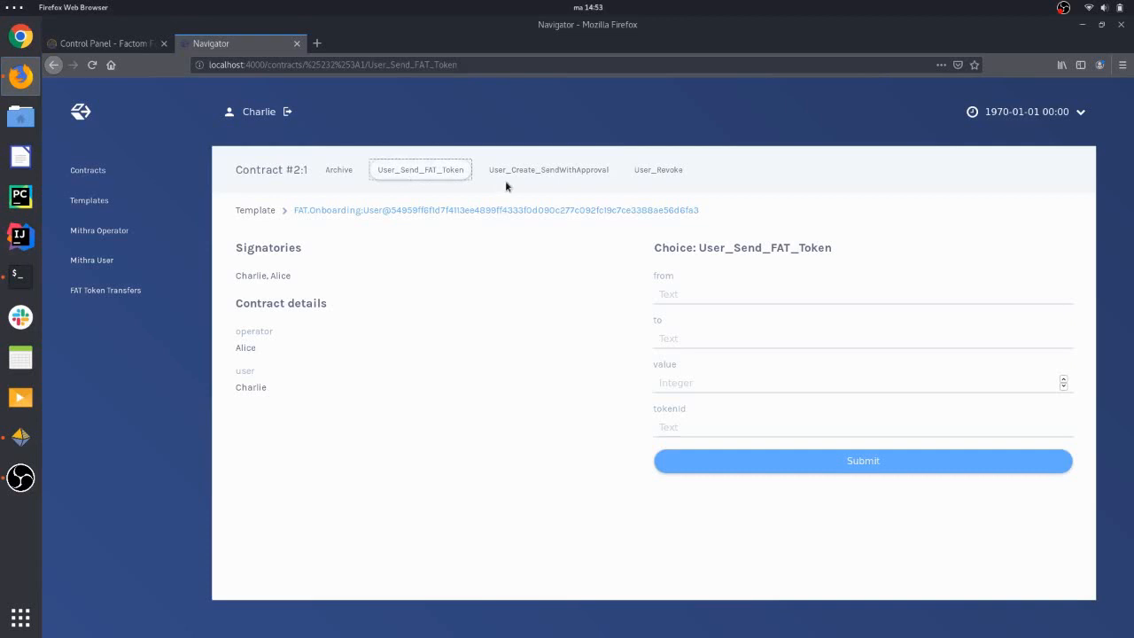
Submit User_Create_SendWithApproval: owner Charlie, payer Bob, approver Charlie, ExampleCoin, limit 5
left_click(548, 169)
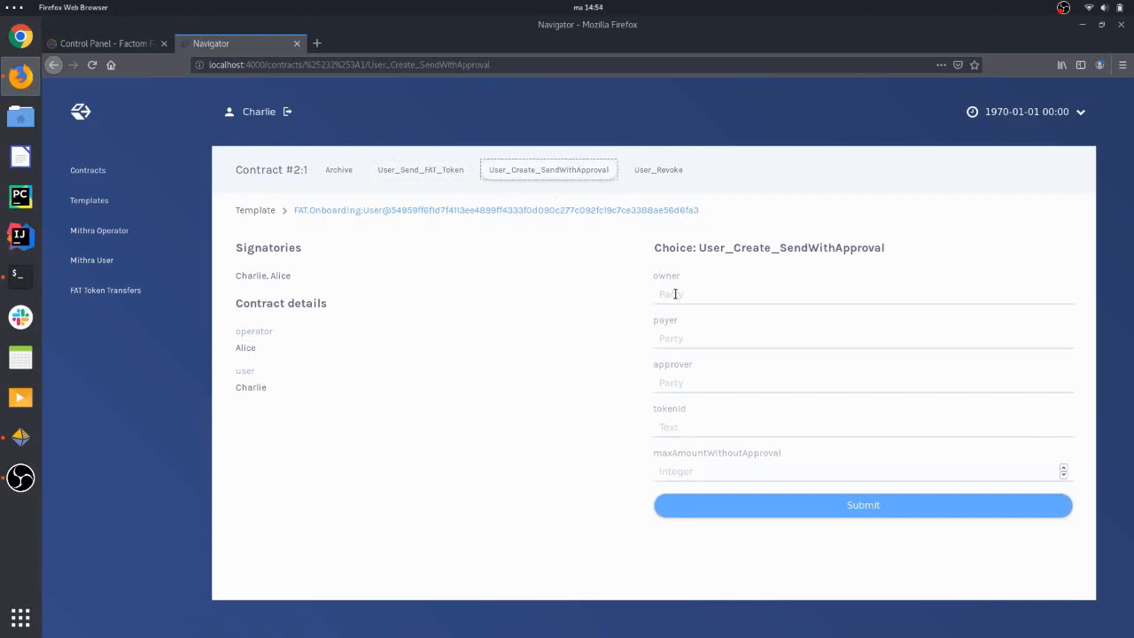
type("Charlie")
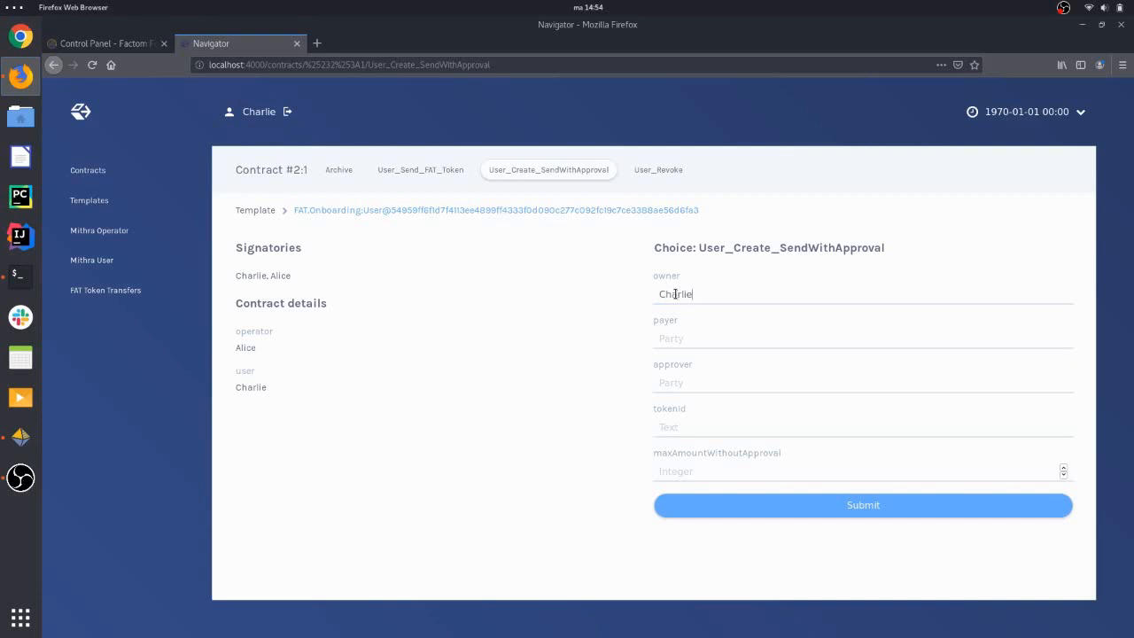
type("Ba")
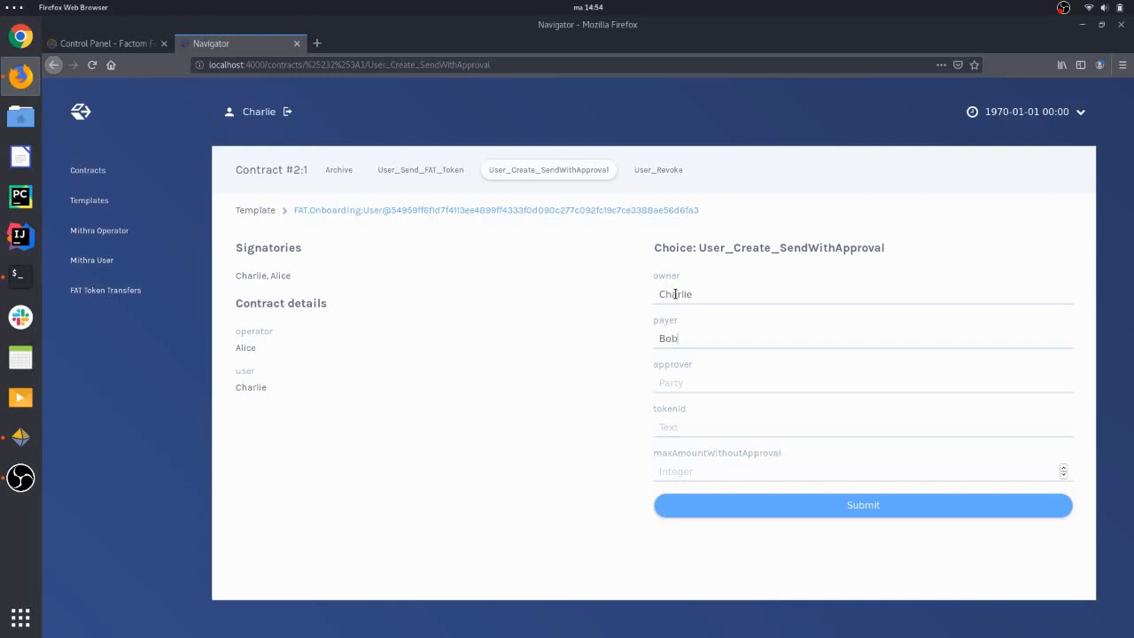
type("Charlie")
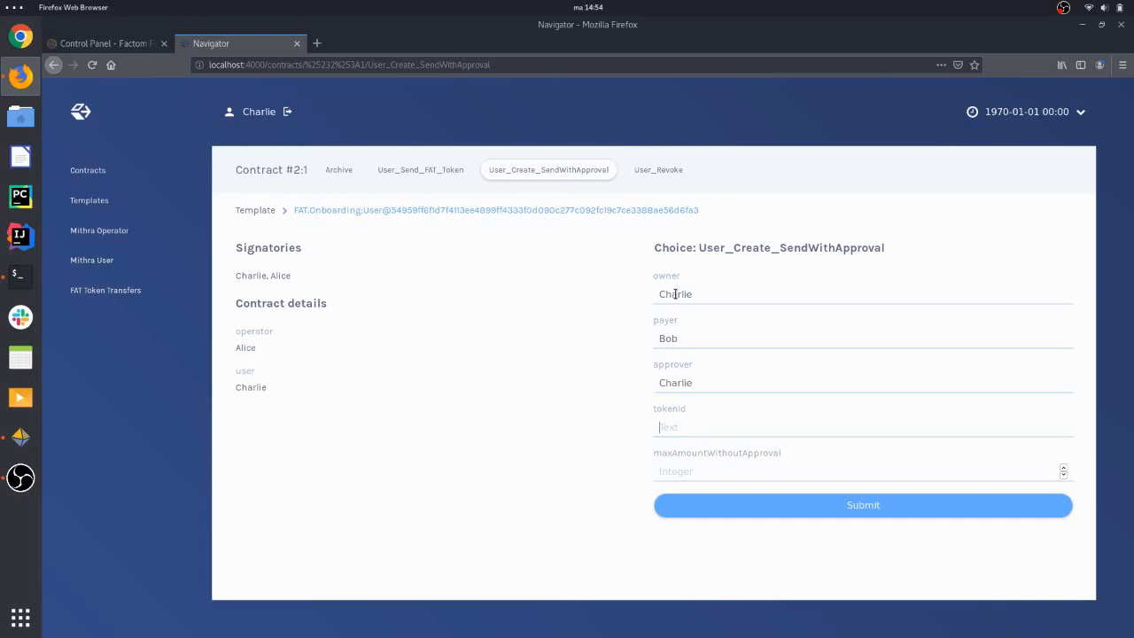
type("E")
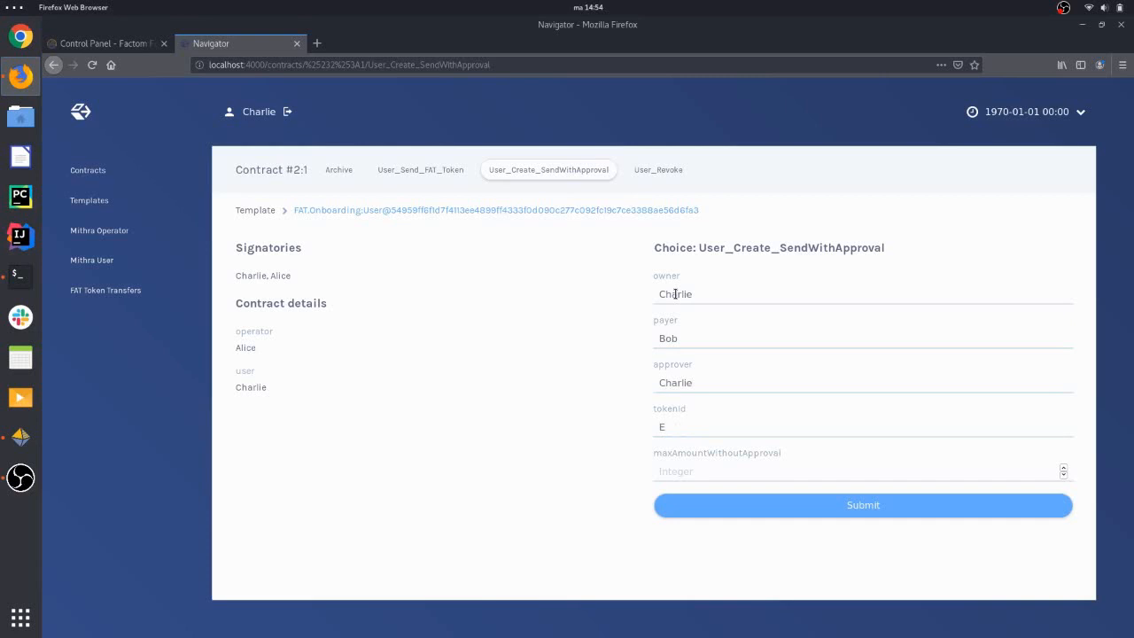
type("xampleCoin")
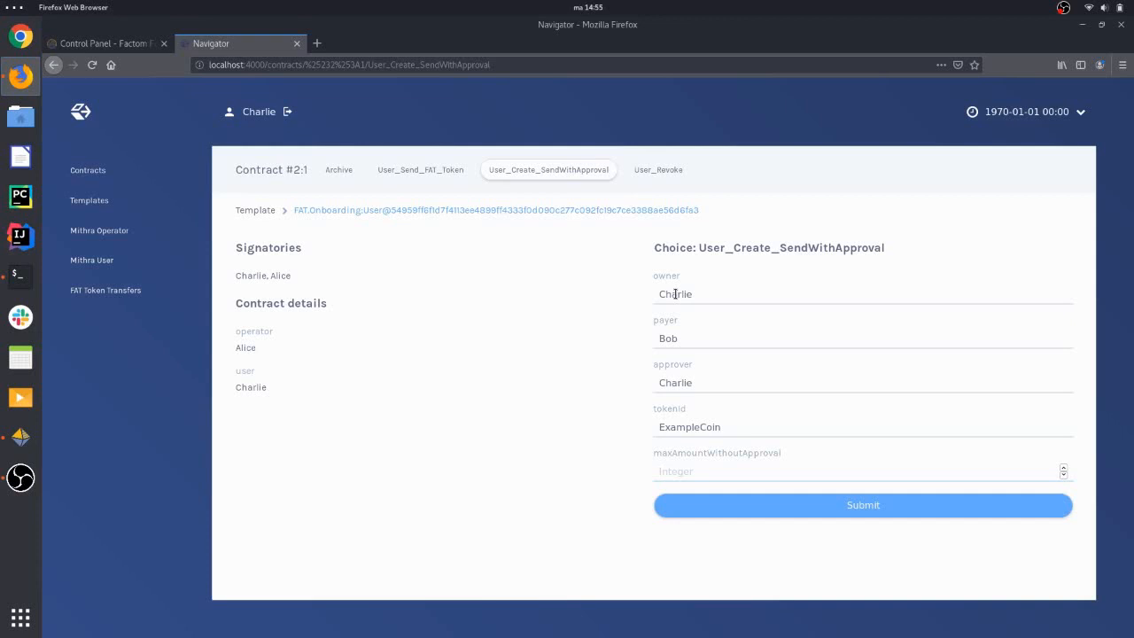
type("5")
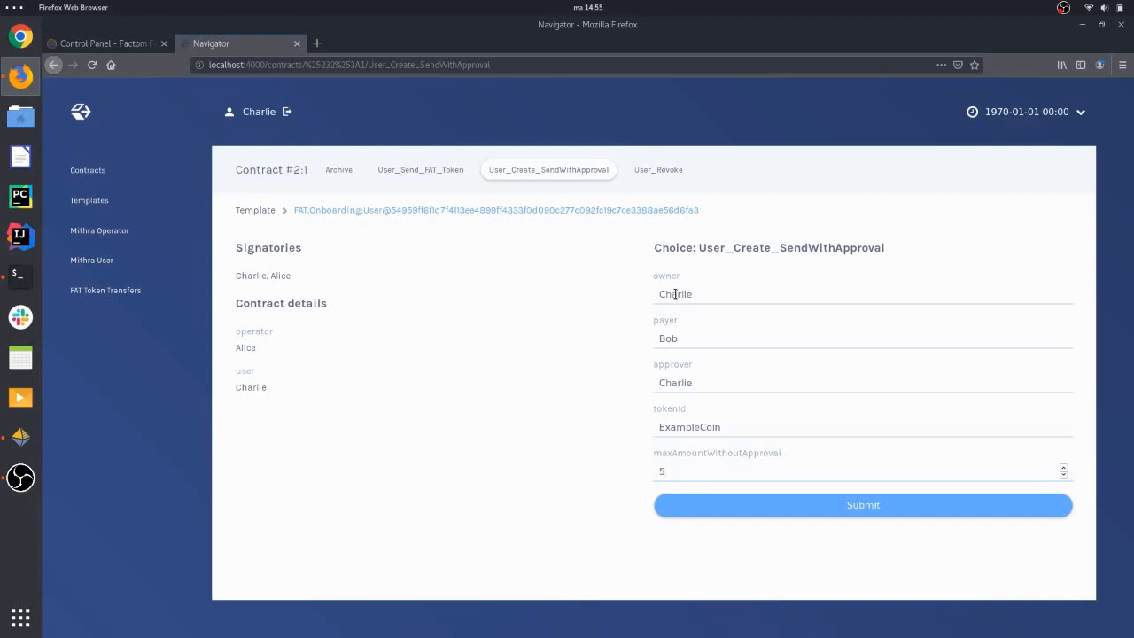
mouse_move(826, 503)
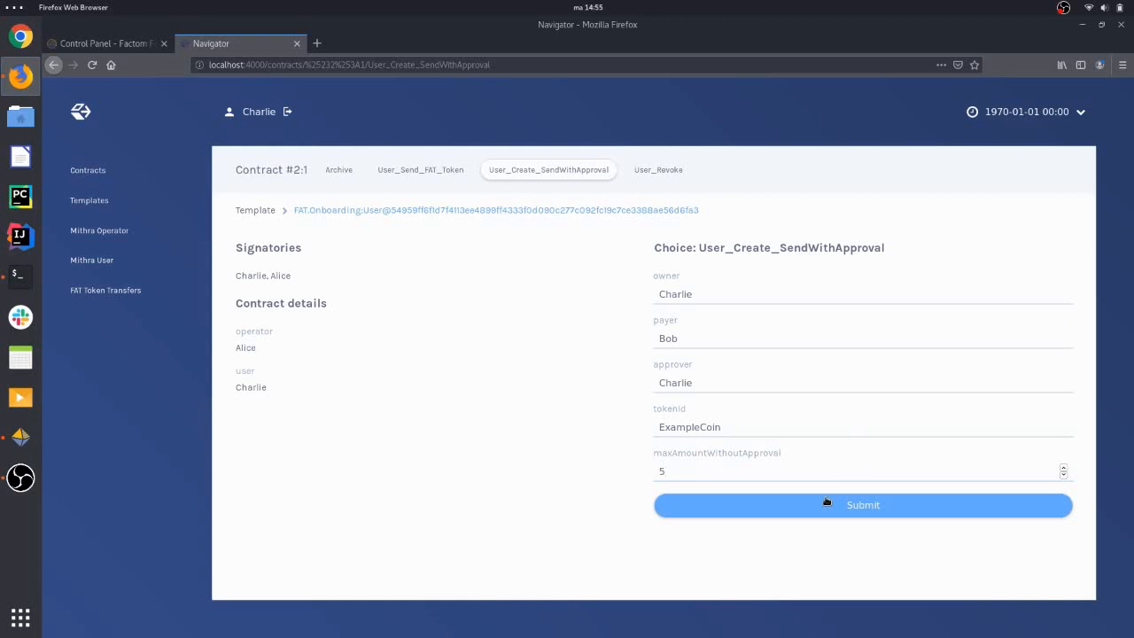
left_click(862, 505)
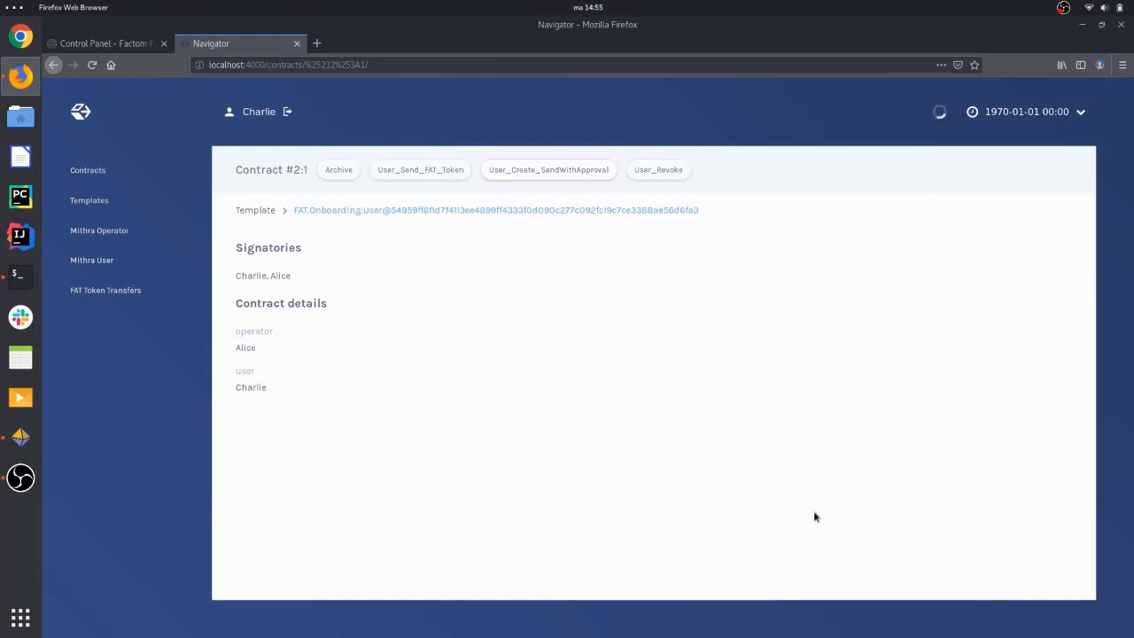
Check Charlie's contracts for SendWithApproval #3:1, then sign Charlie out
left_click(88, 170)
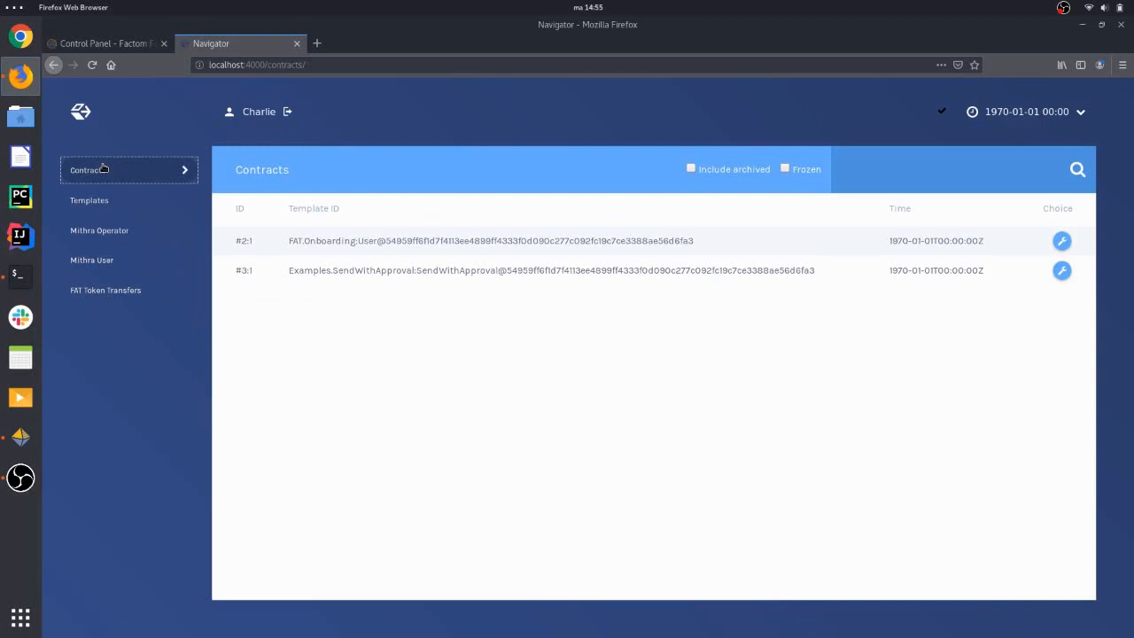
left_click(286, 112)
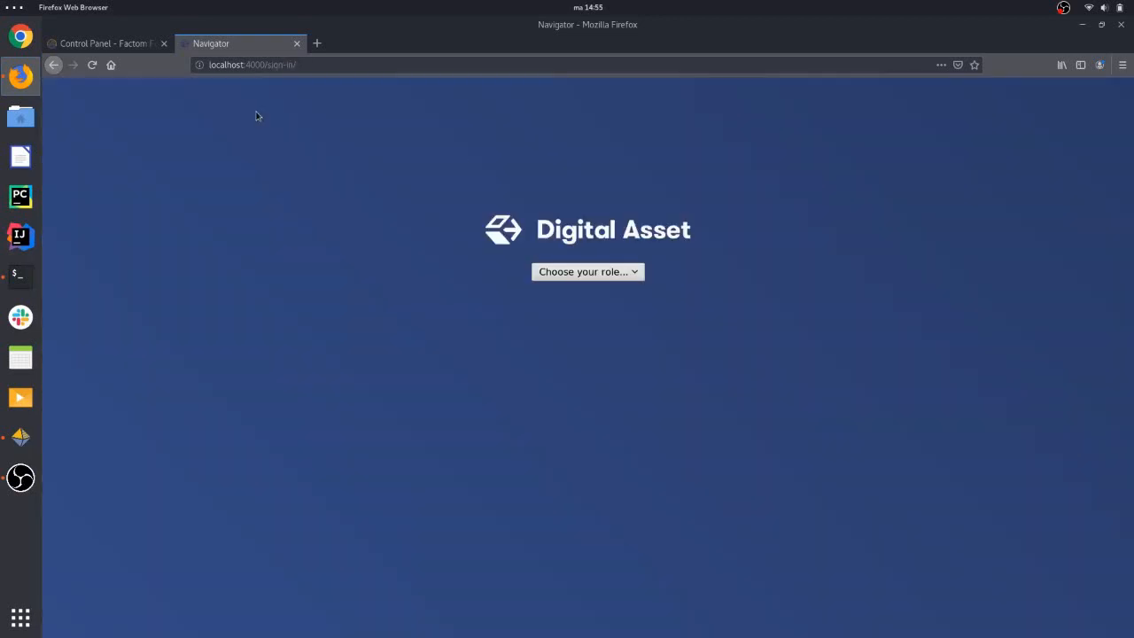
Sign in as Bob and open the Make_Payment form on contract #3:1
left_click(588, 271)
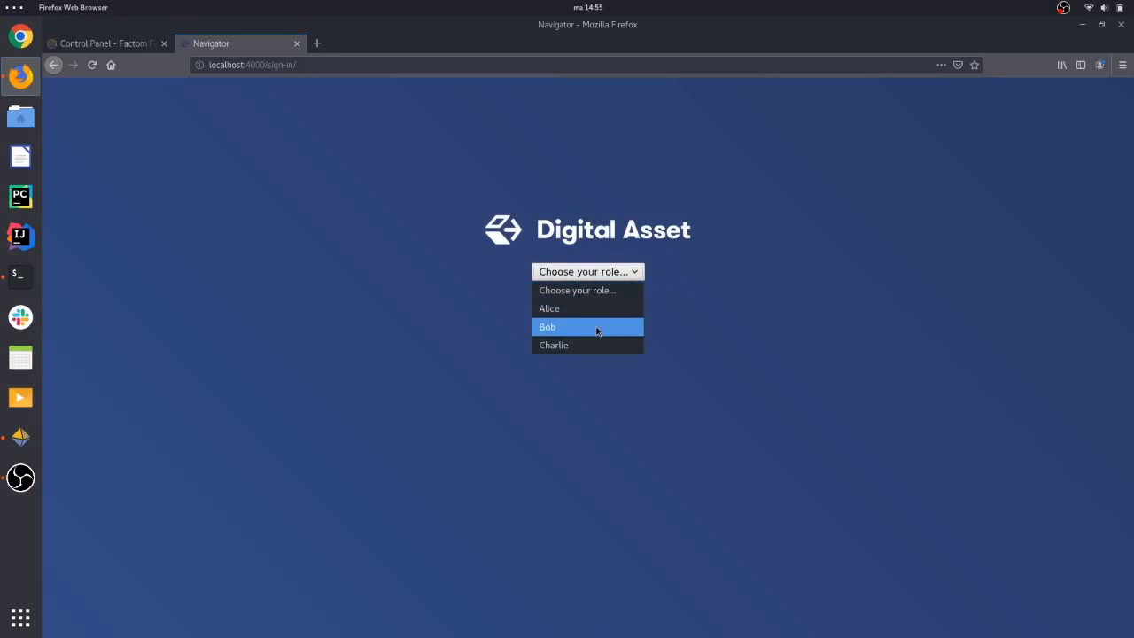
left_click(547, 326)
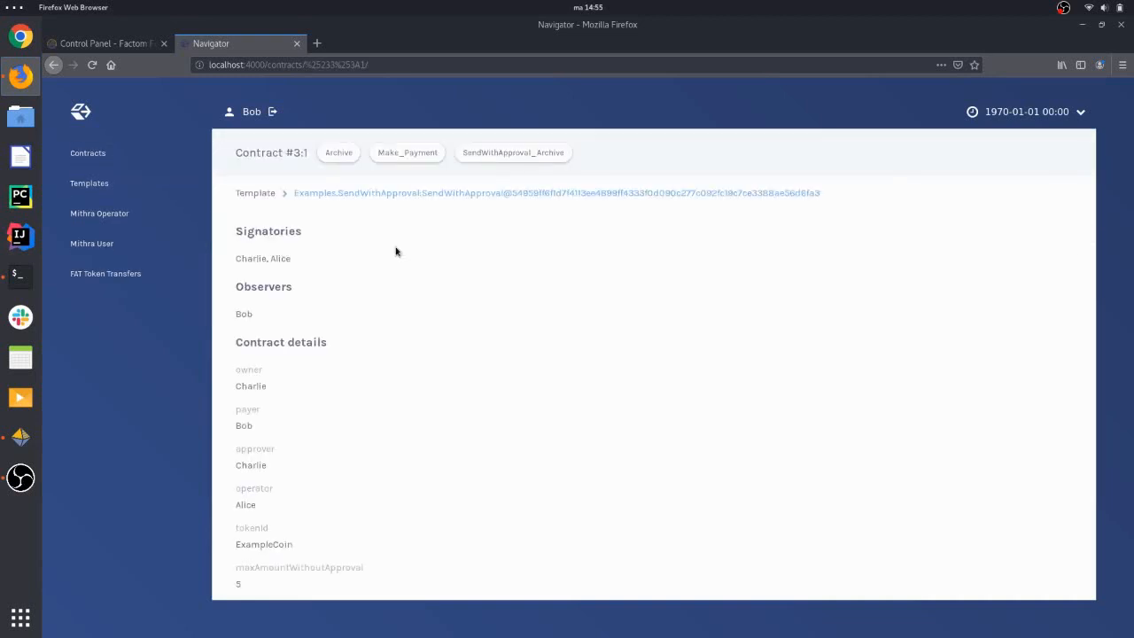
mouse_move(420, 159)
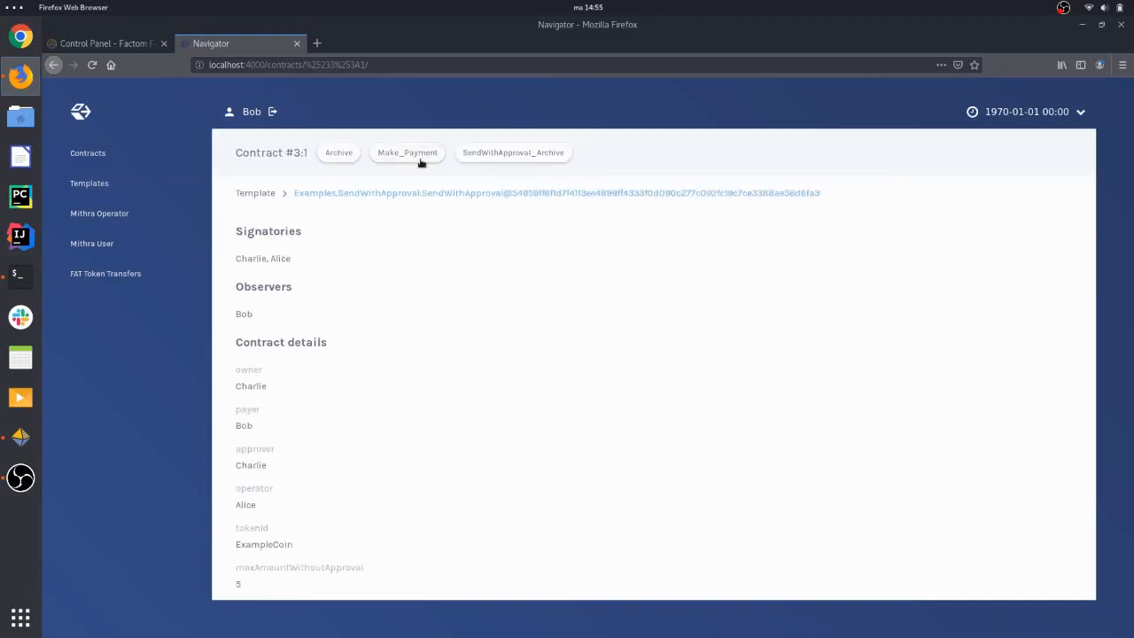
left_click(407, 152)
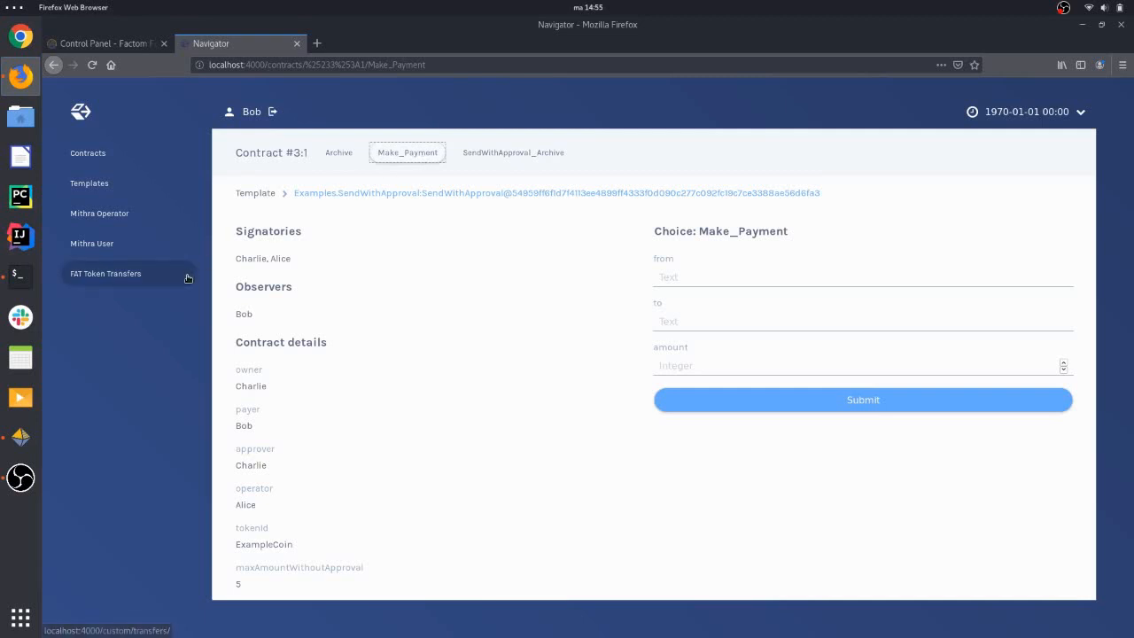
Pay 3 tokens from Bob's to Charlie's address, copying both addresses from FAT wallet
left_click(20, 436)
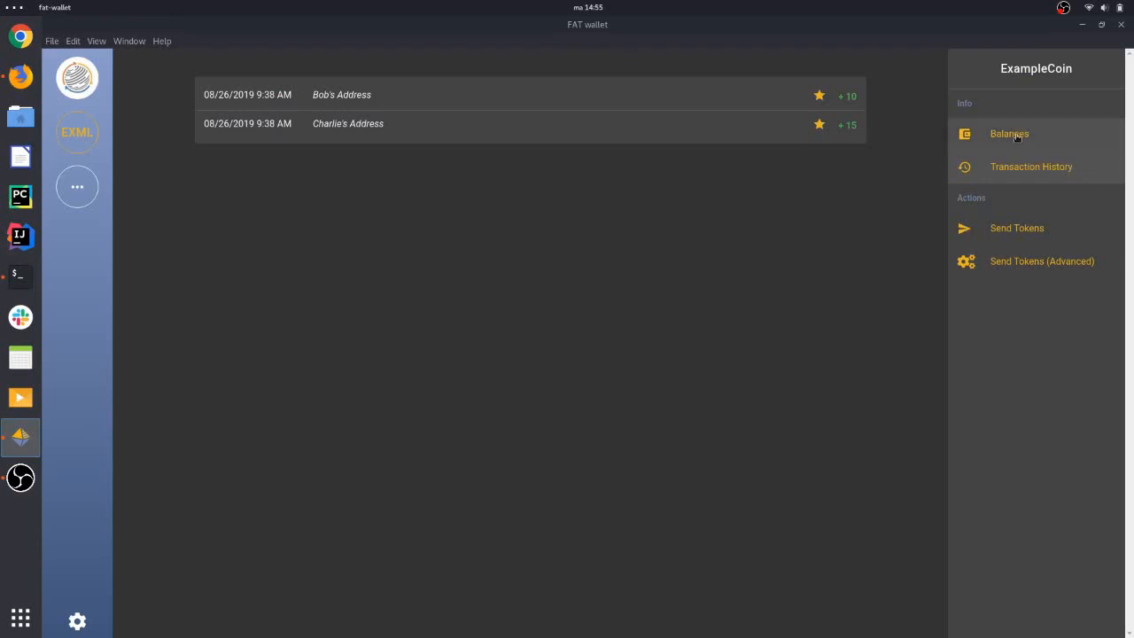
left_click(1009, 134)
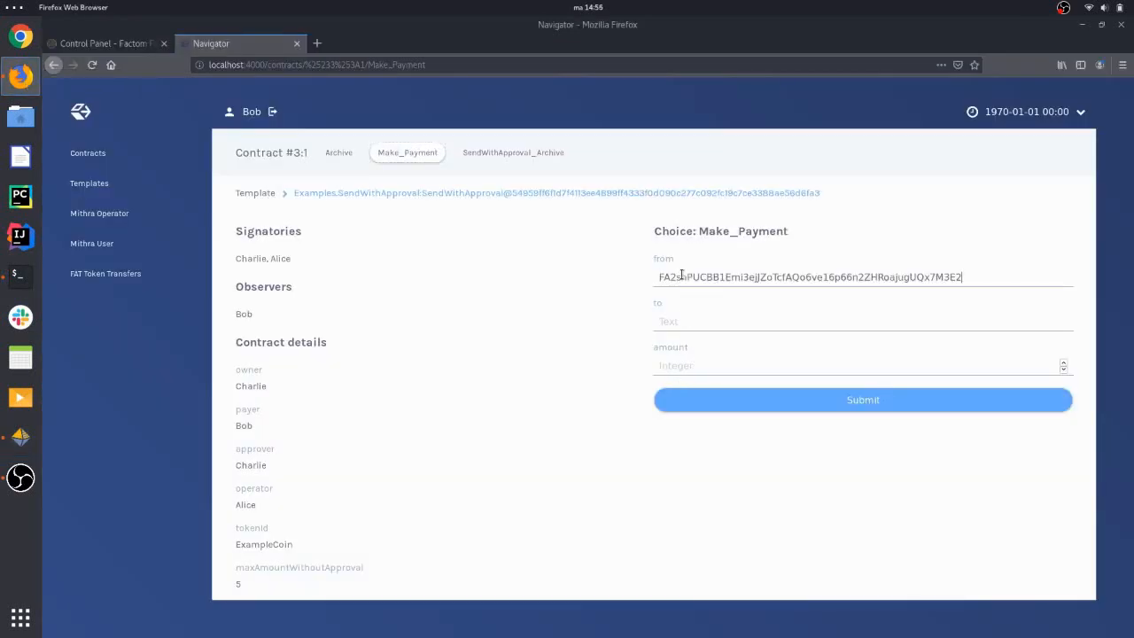
mouse_move(19, 436)
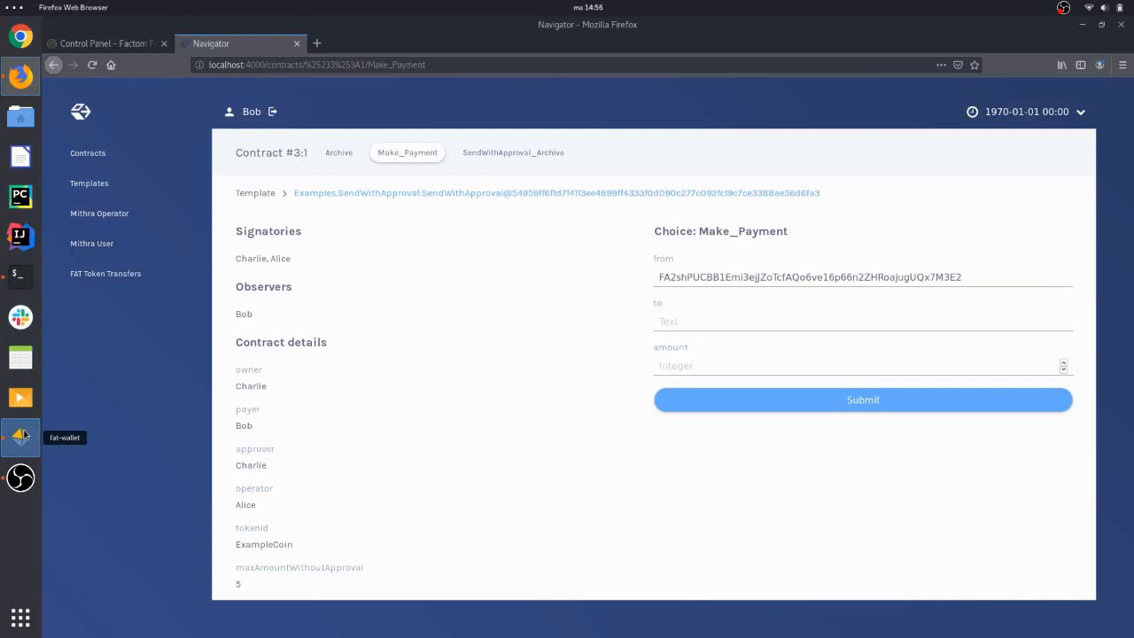
left_click(20, 436)
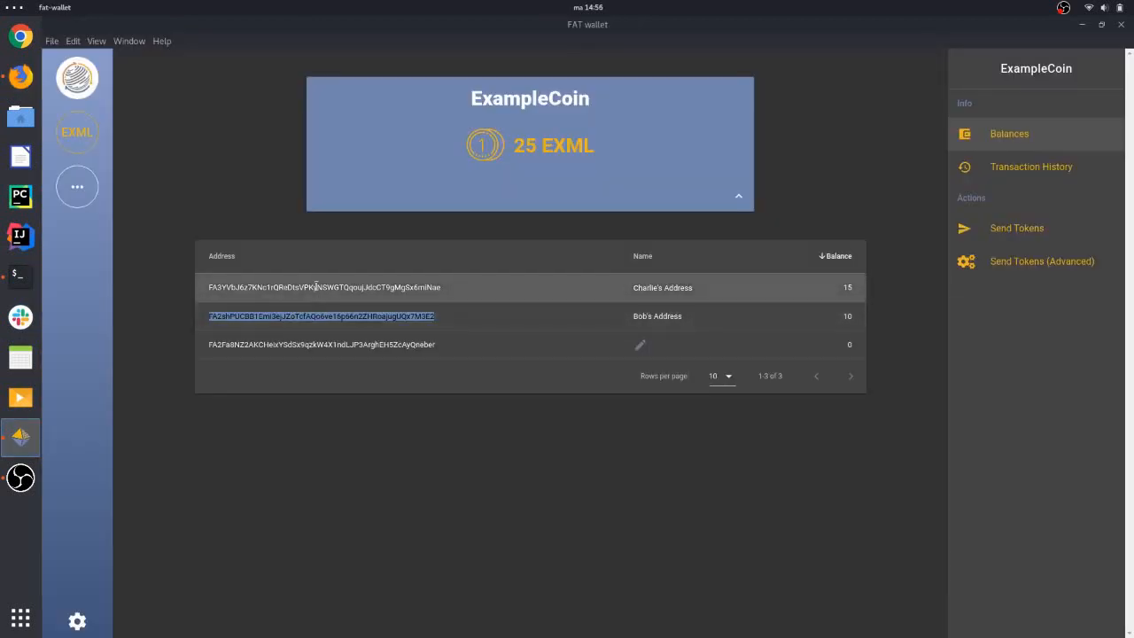
left_click(324, 287)
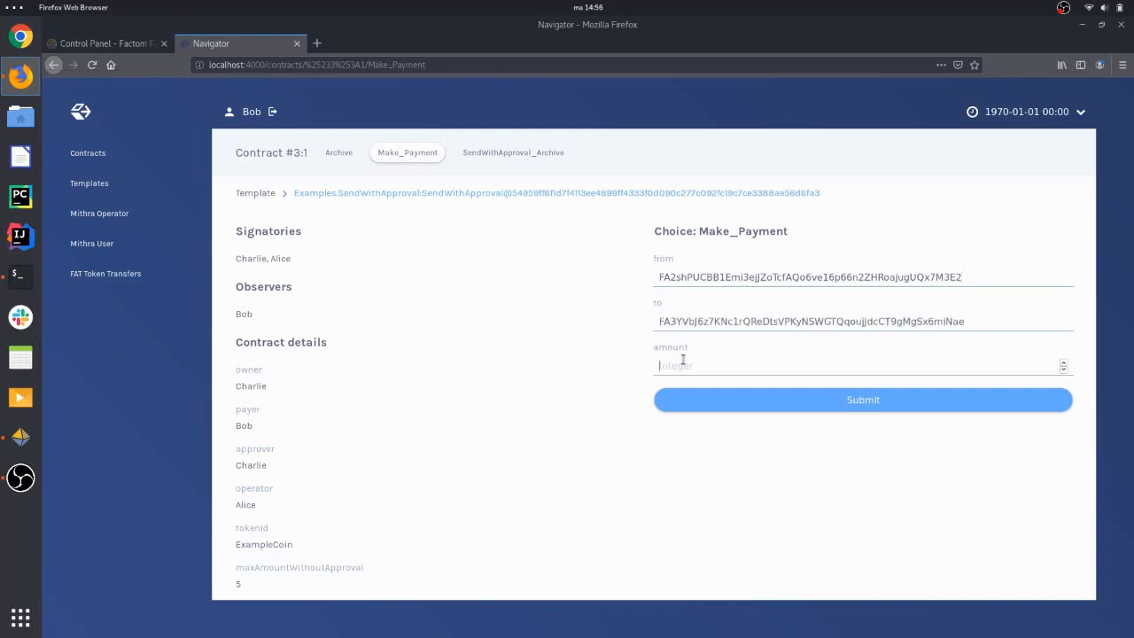
type("3")
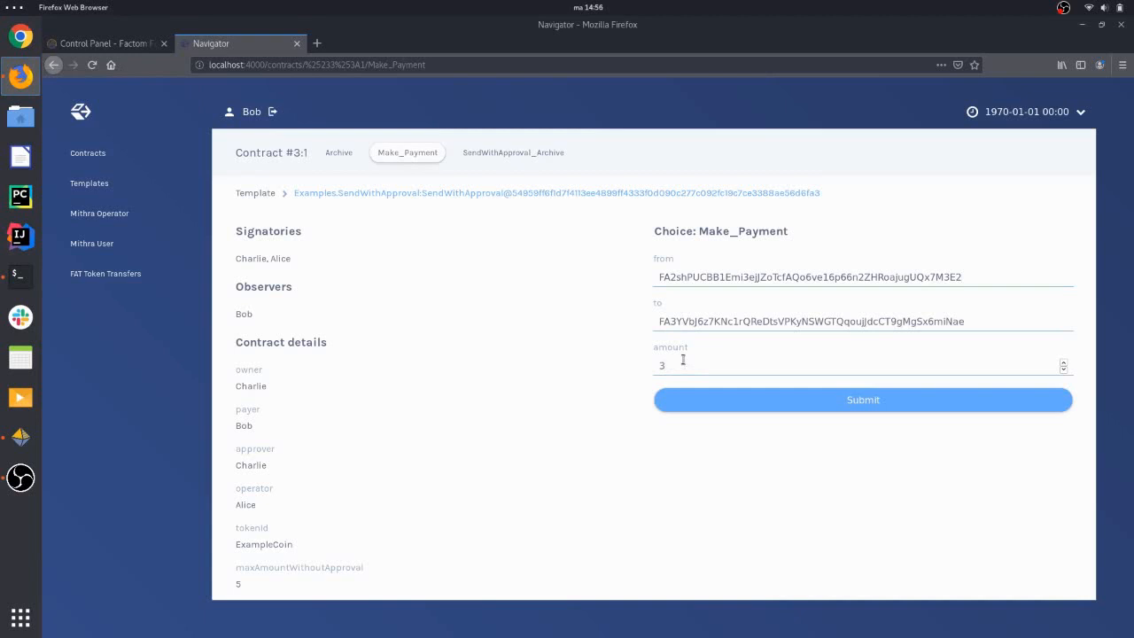
mouse_move(716, 400)
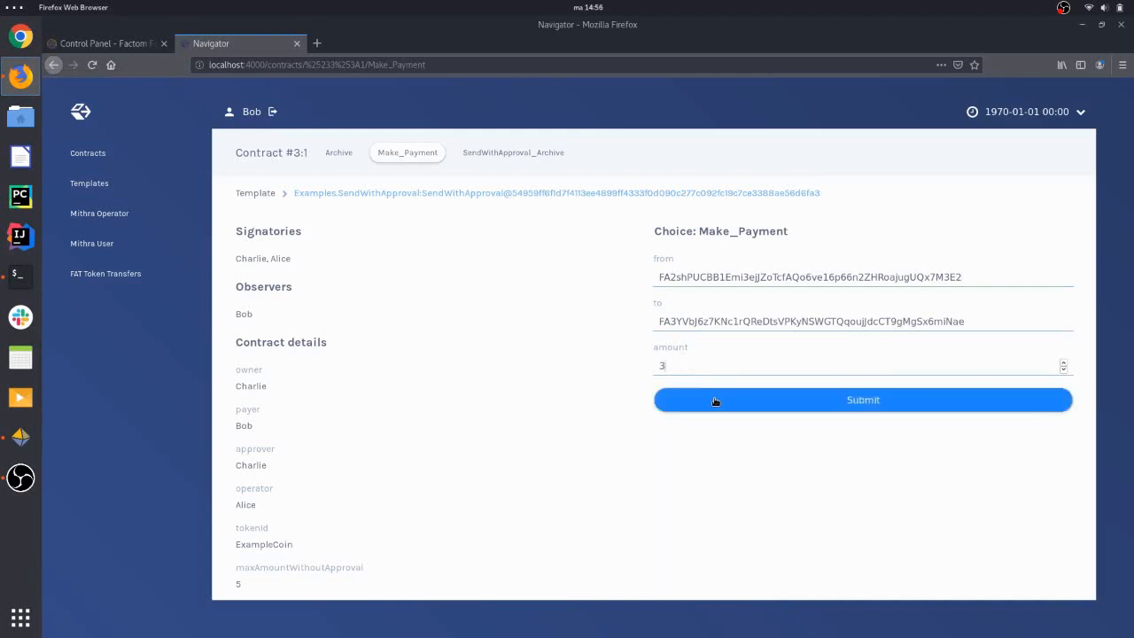
left_click(862, 399)
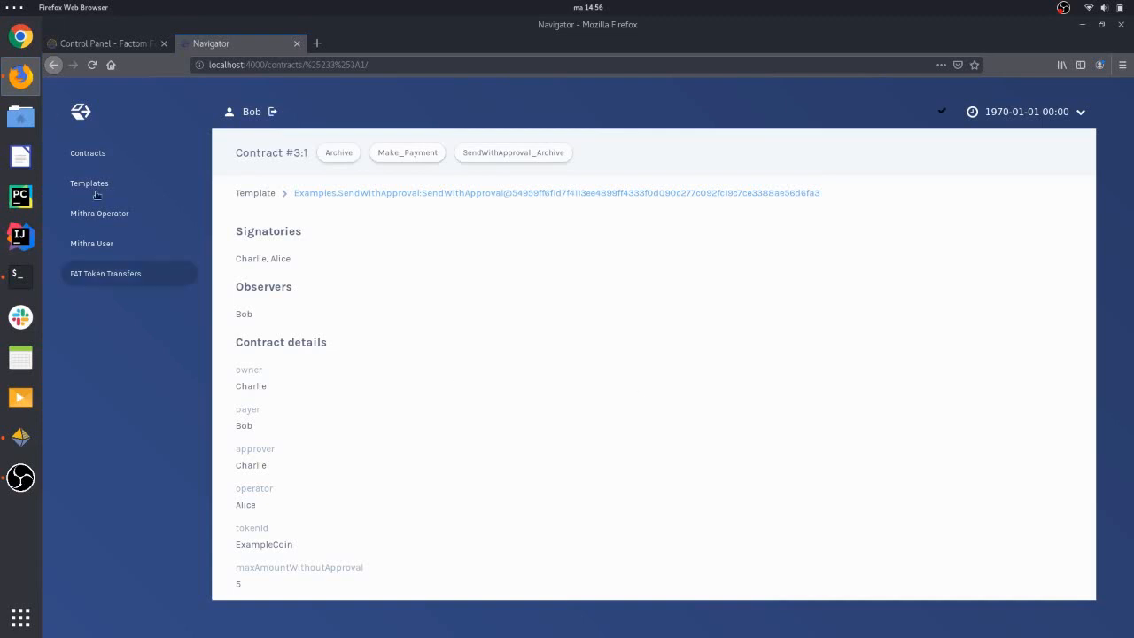
Open Bob's new SignedTransferTransaction contract #7:1 showing the 3 ExampleCoin transfer
left_click(88, 152)
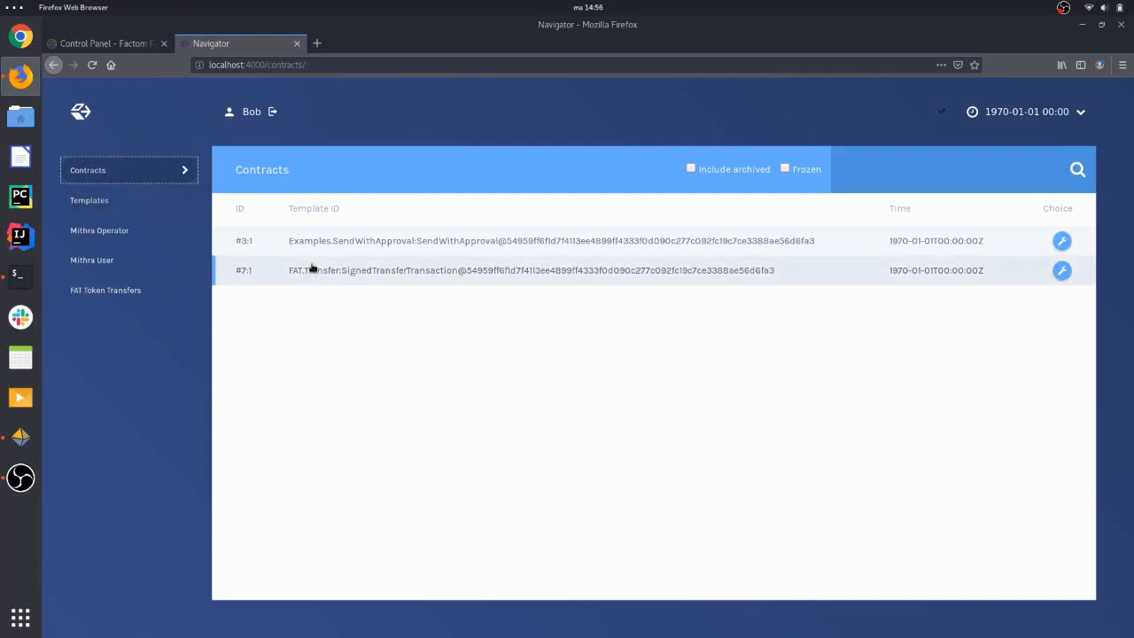
left_click(532, 270)
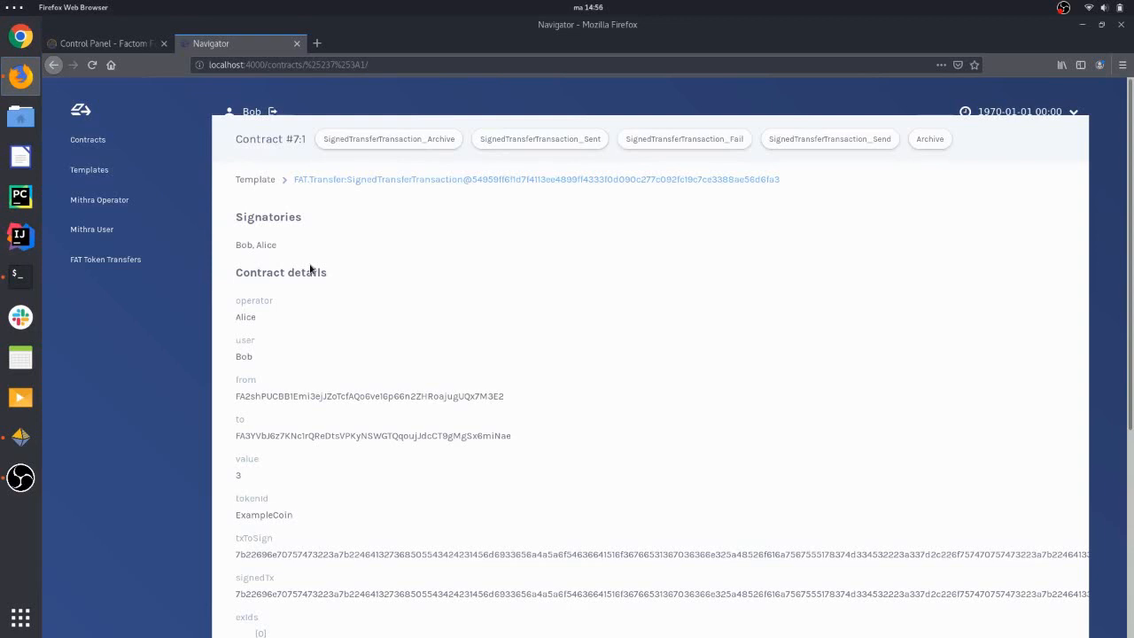
mouse_move(204, 211)
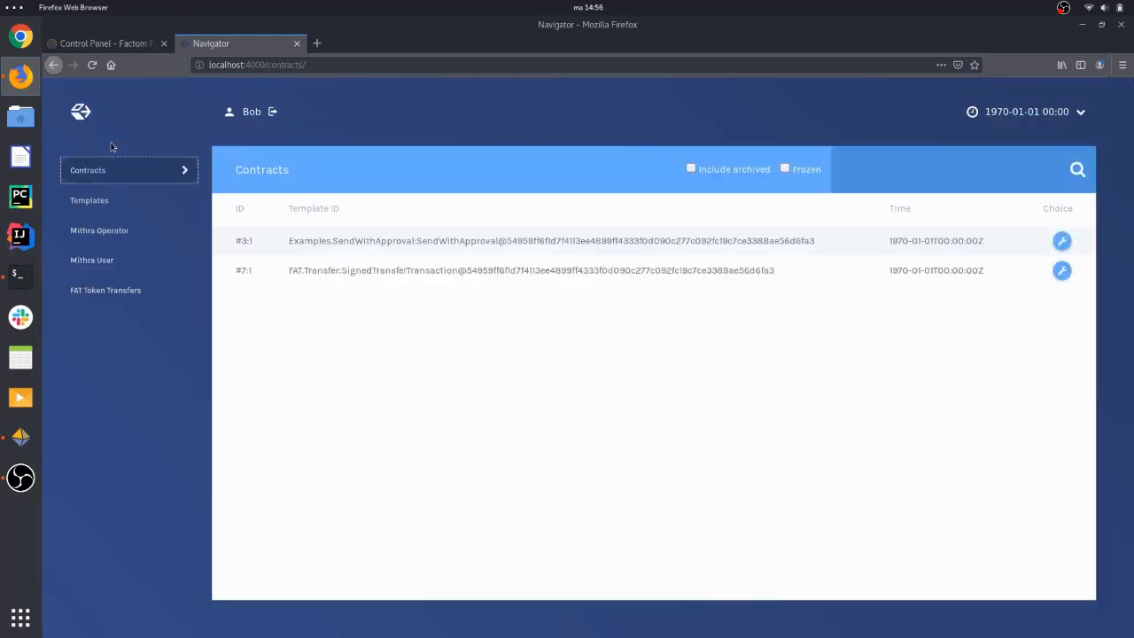
mouse_move(20, 437)
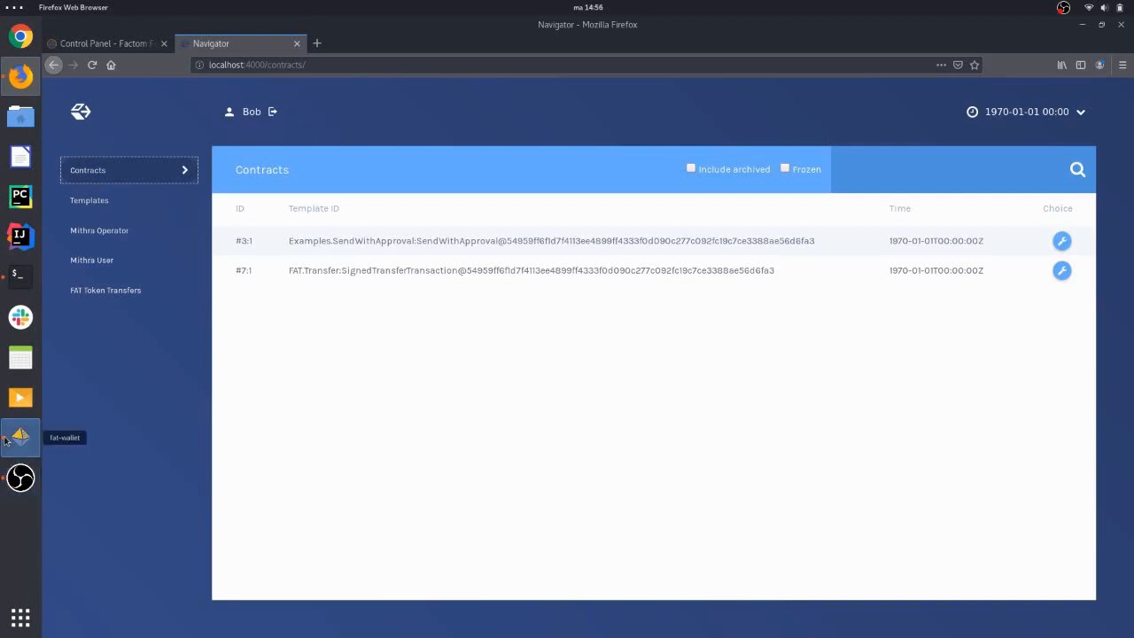
Confirm the wallet history shows −3 for Bob and +3 for Charlie, then return to contract #3:1
left_click(19, 435)
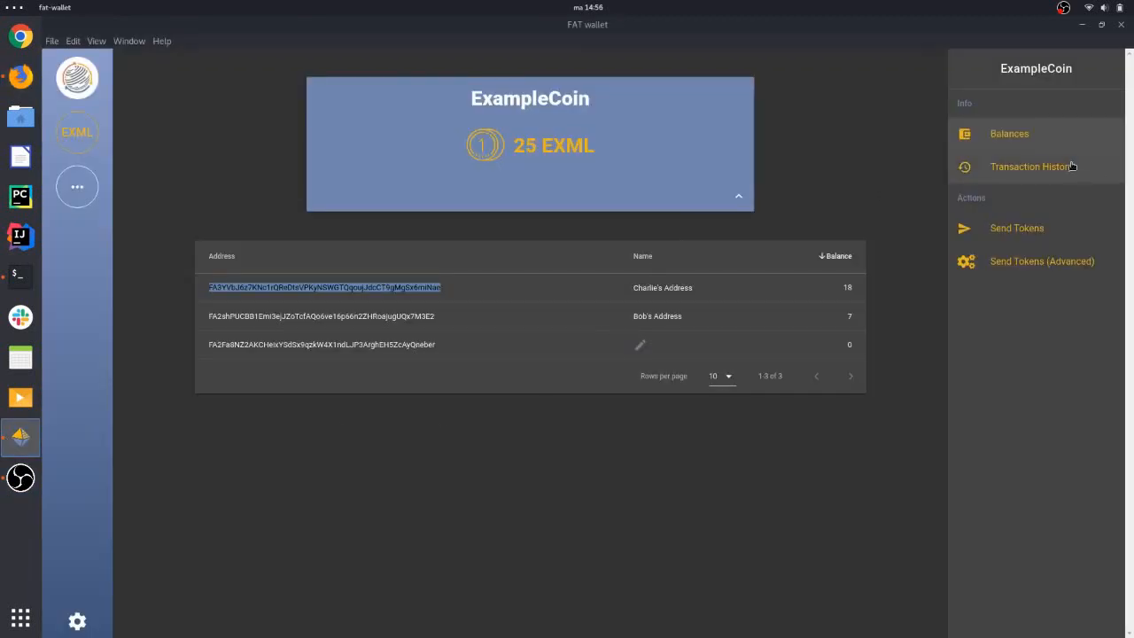
left_click(1030, 167)
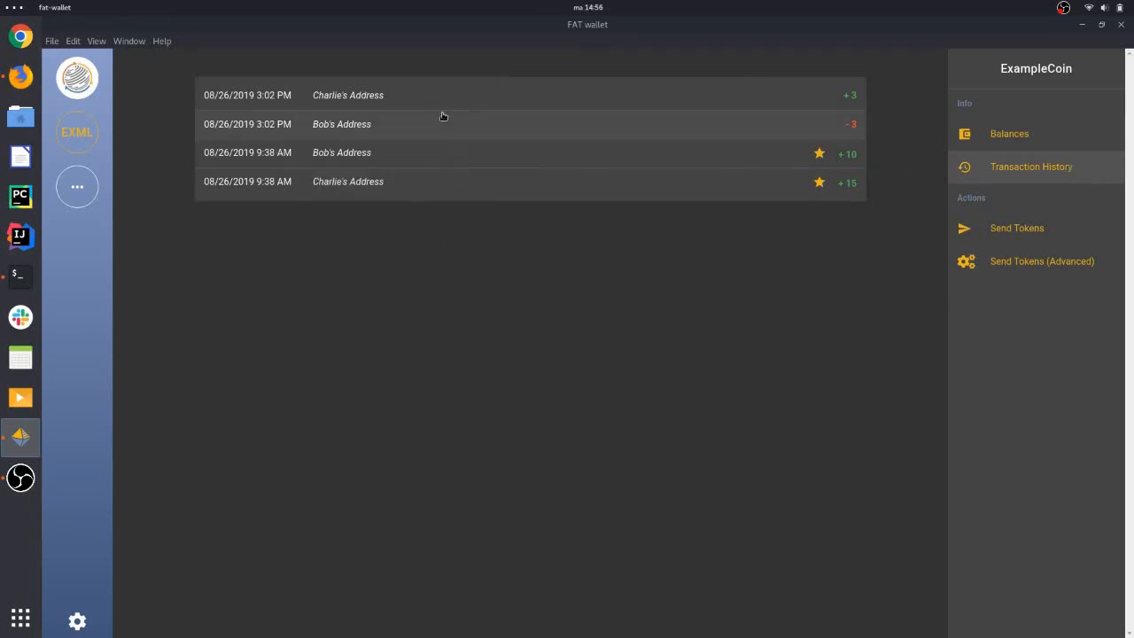
mouse_move(435, 95)
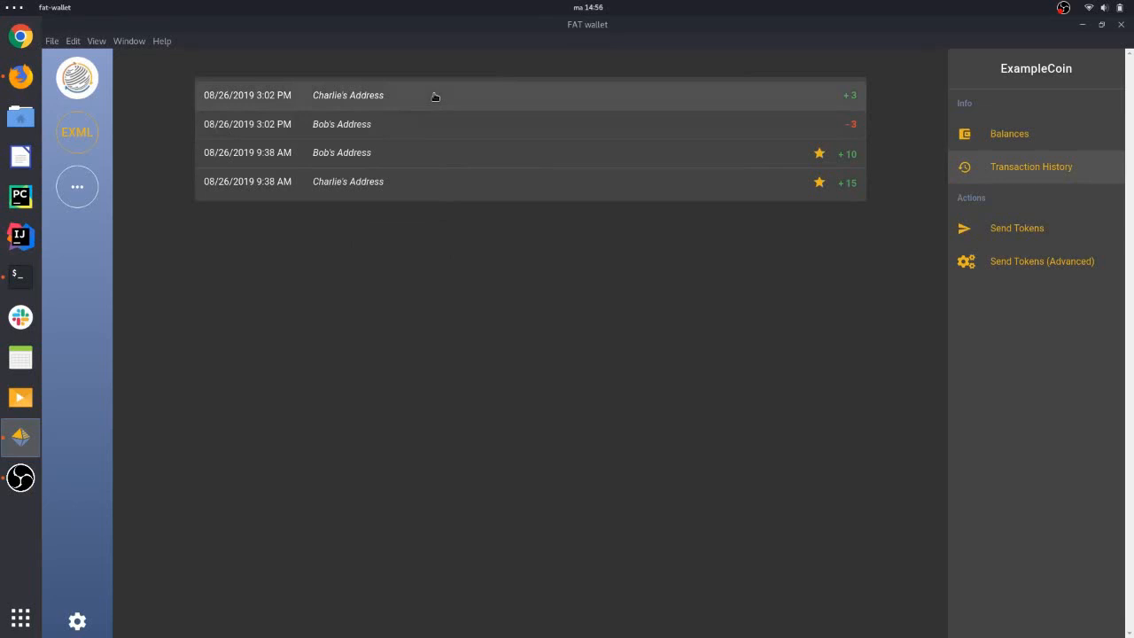
mouse_move(689, 158)
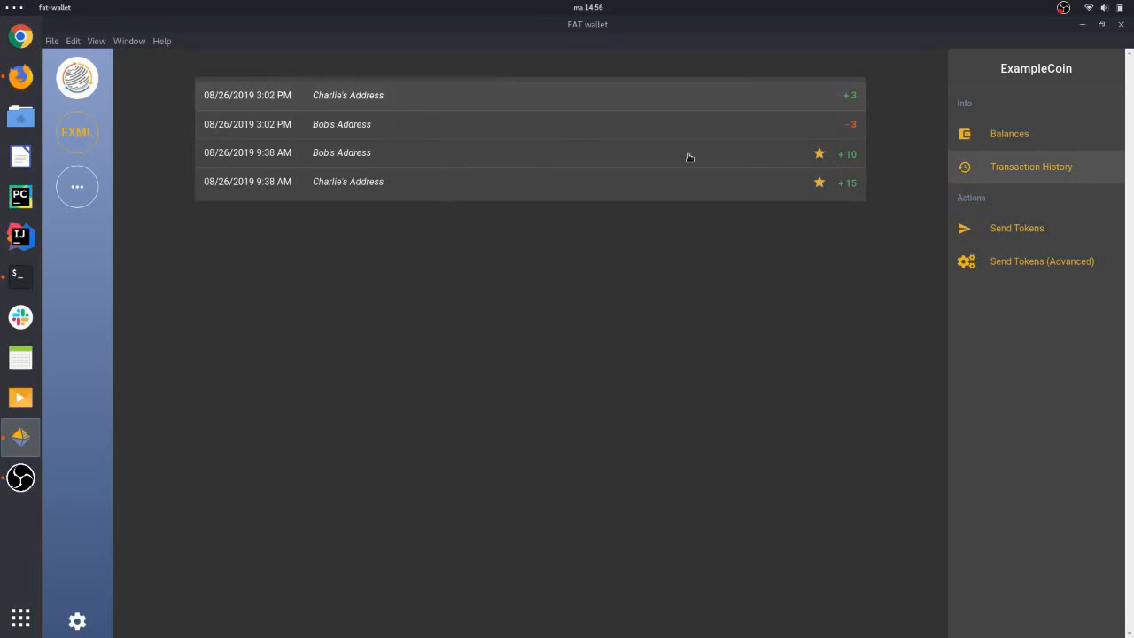
left_click(1009, 134)
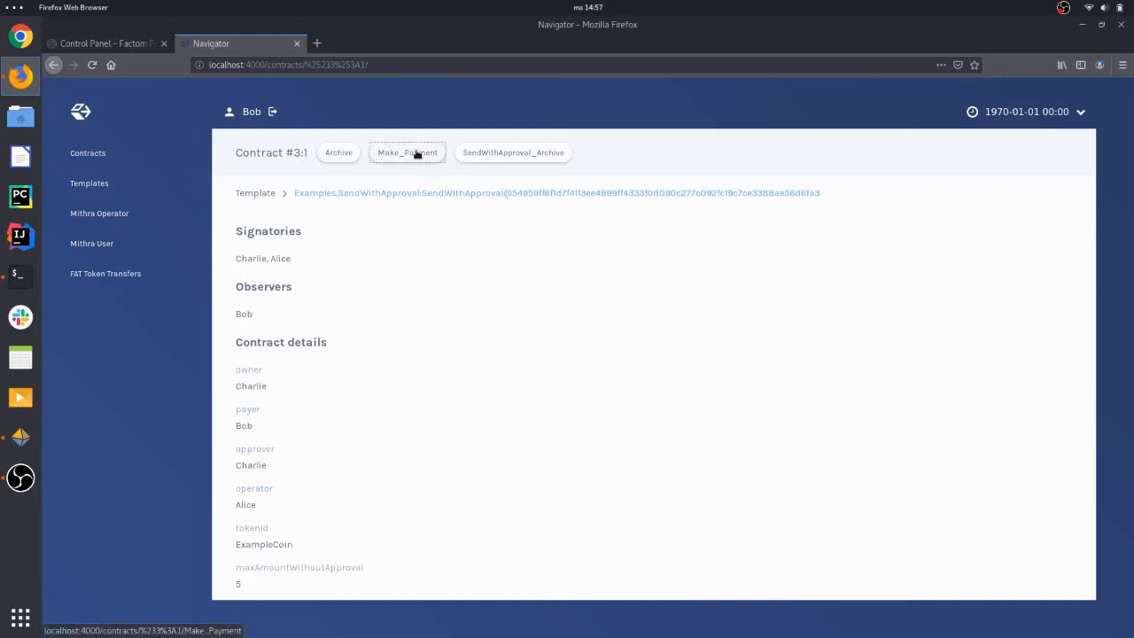
Pay 6 from FA2shPUCBB1E… to FA3YVbJ6z7KN… via Make_Payment on contract #3:1
left_click(407, 153)
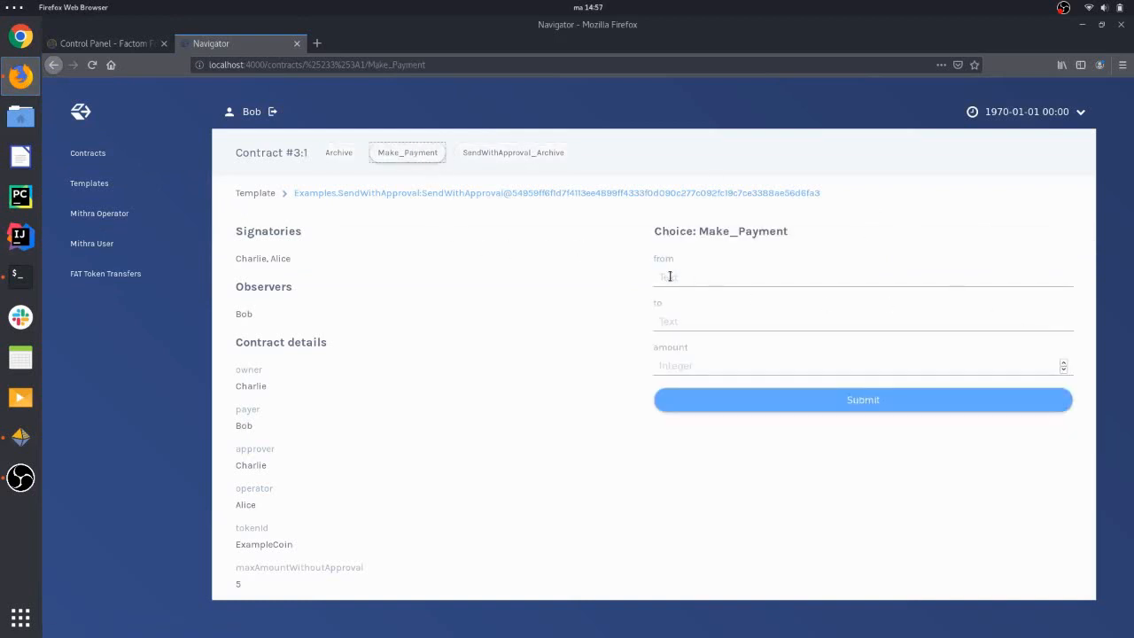
type("FA2shPUCBB1Emi3ejJZoTcfAQo6ve16p66n2ZHRoajugUQx7M3E2")
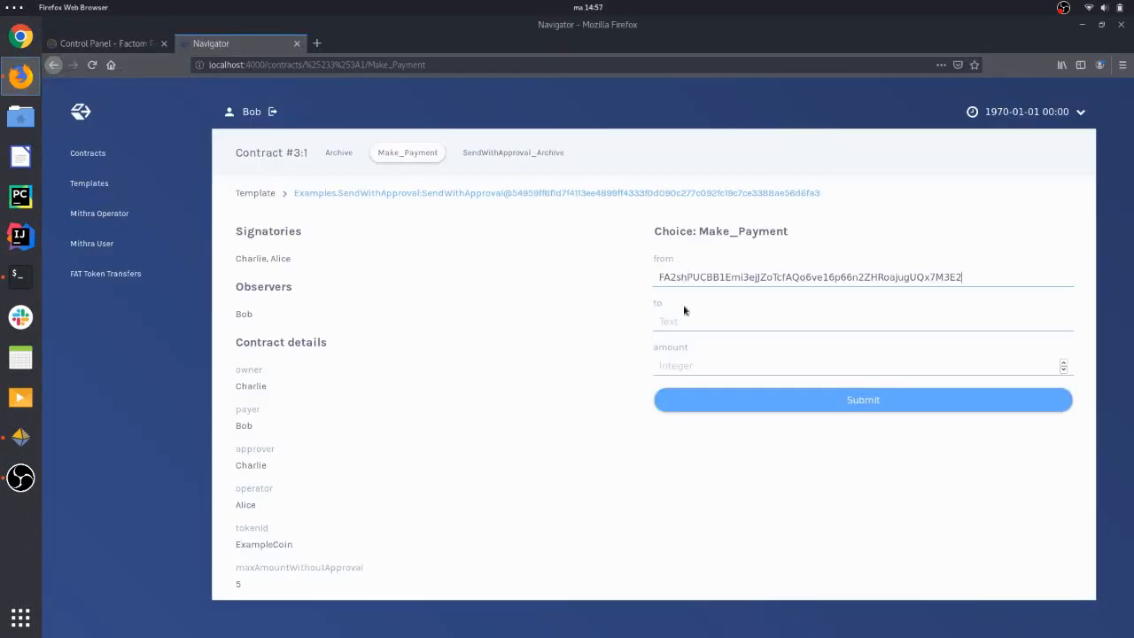
type("FA3YVbJ6z7KNc1rQReDtsVPKyNSWGTQqoujjdcCT9gMgSx6miNae")
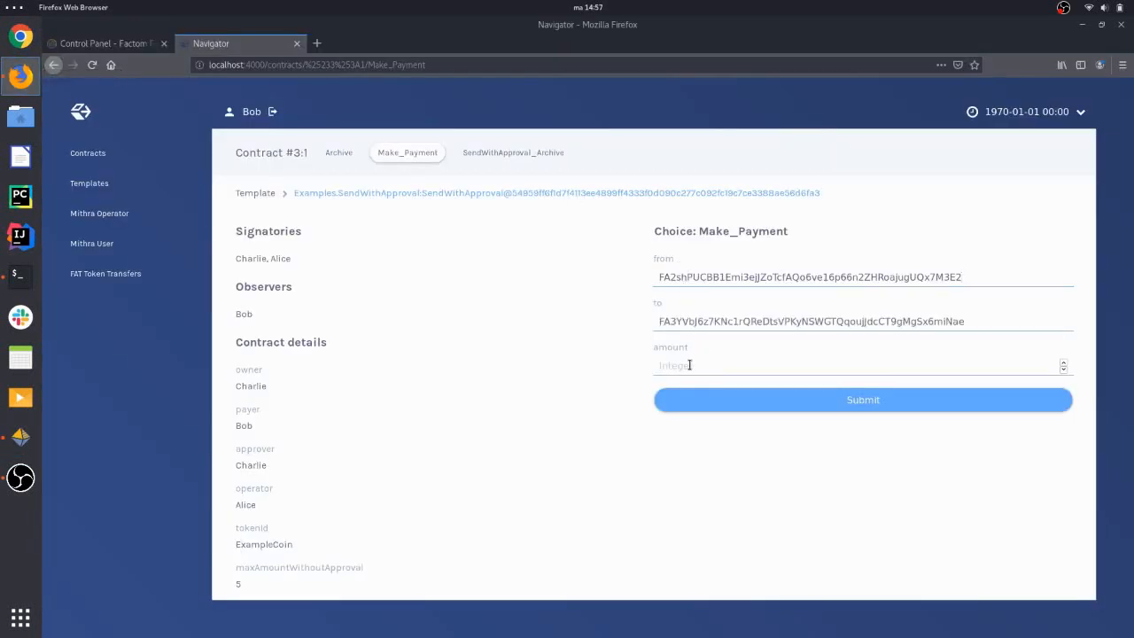
type("6")
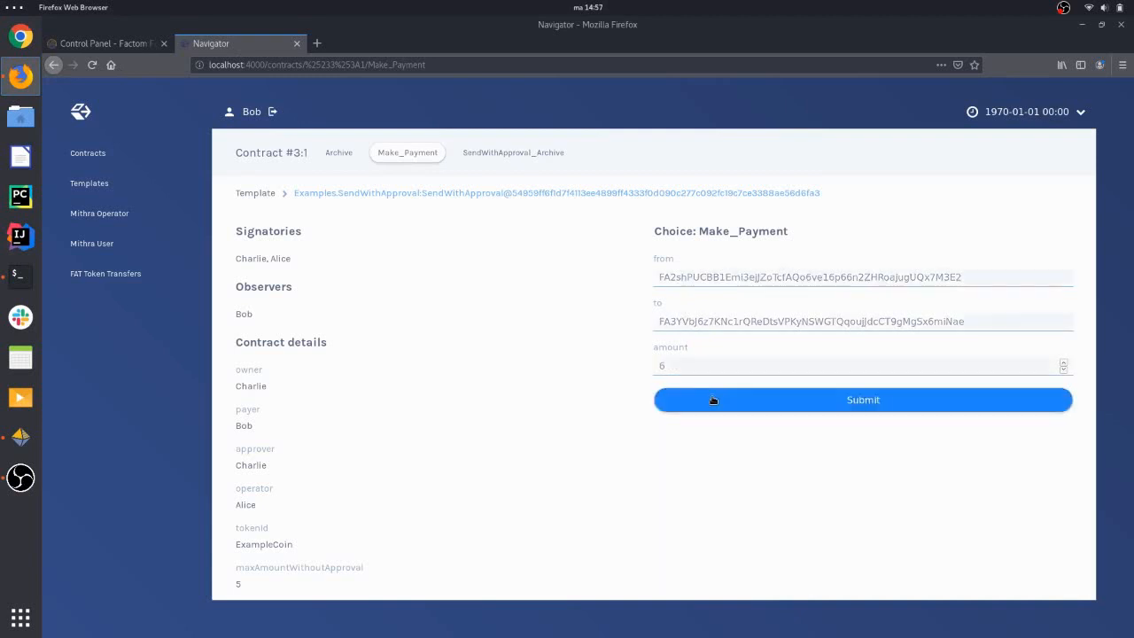
left_click(861, 400)
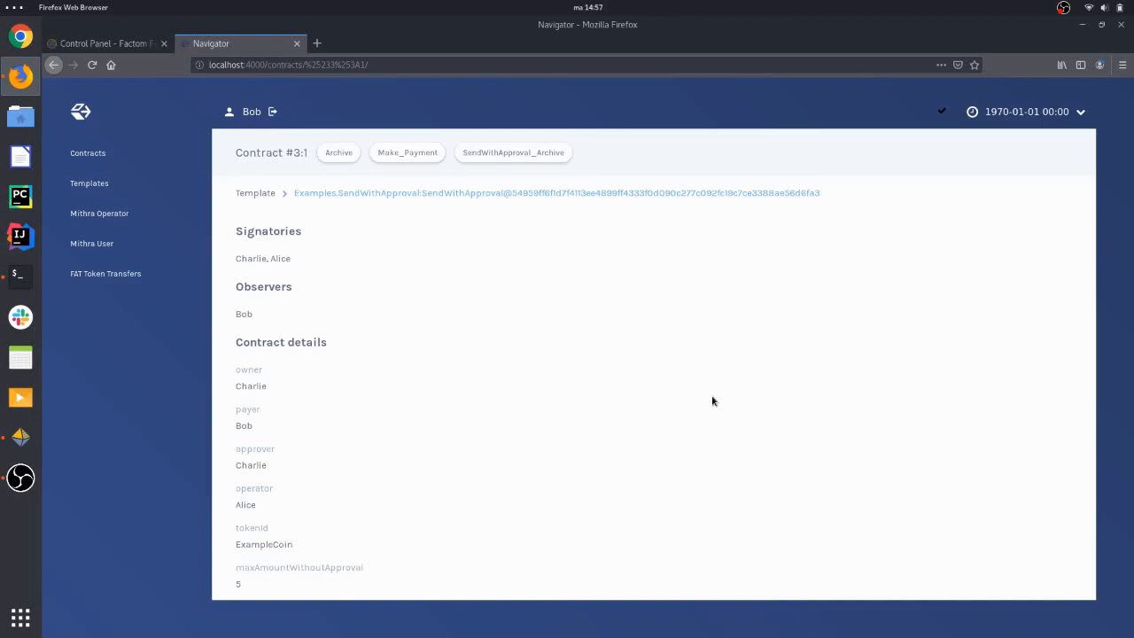
Check Bob's contracts for the new unapproved transfer request #8:1, then sign Bob out
left_click(88, 170)
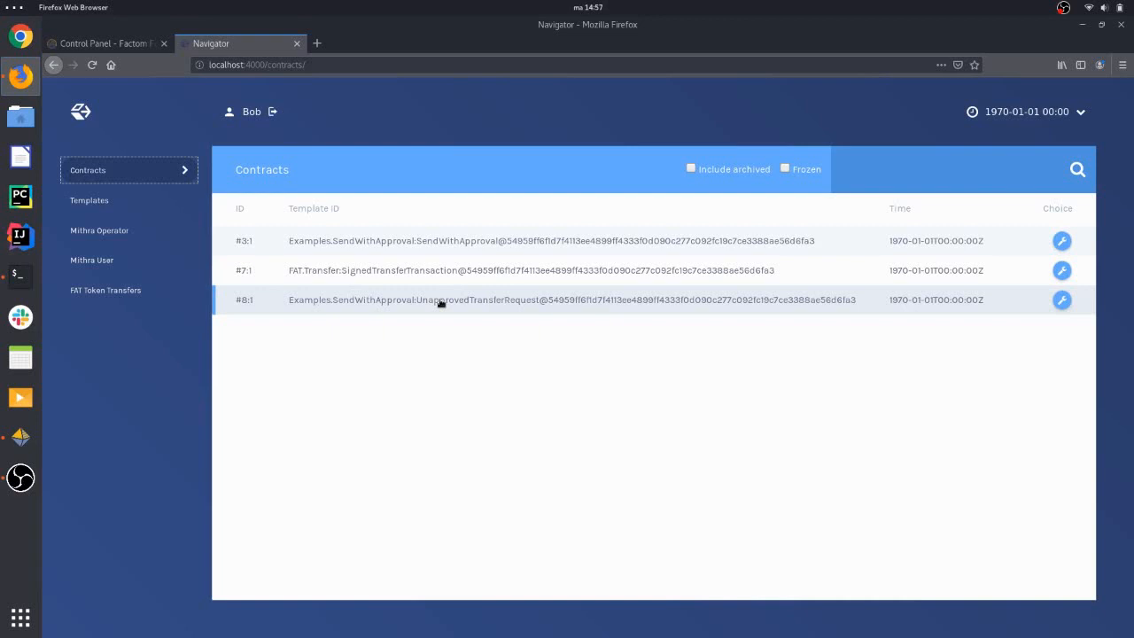
left_click(273, 111)
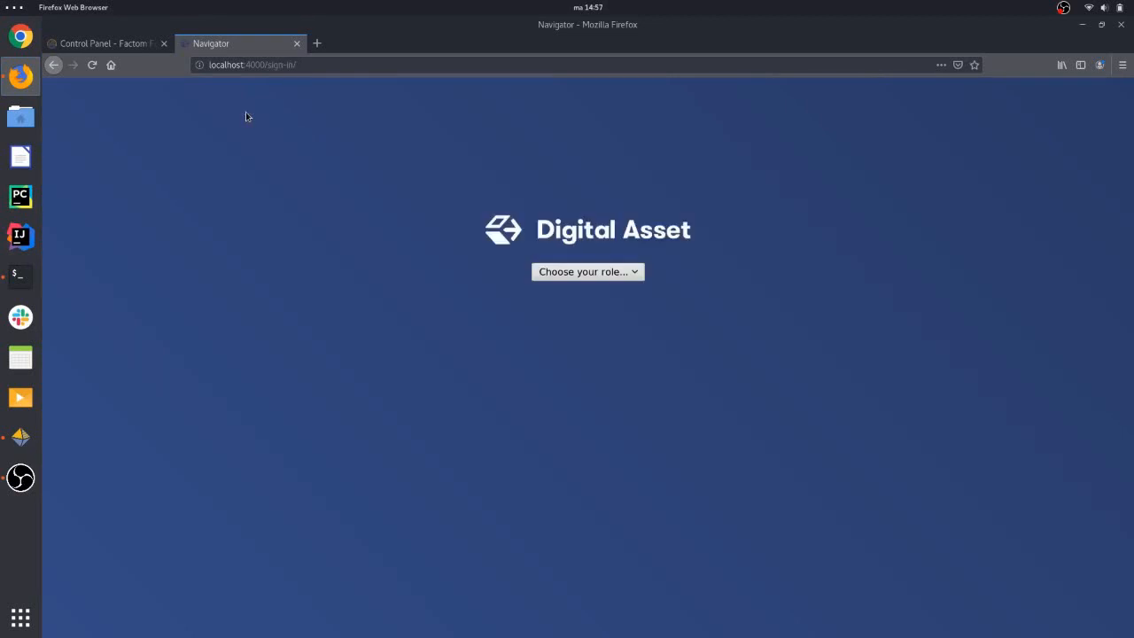
As Charlie, submit ApproveTransferRequest on the 6-token transfer request #8:1
left_click(587, 271)
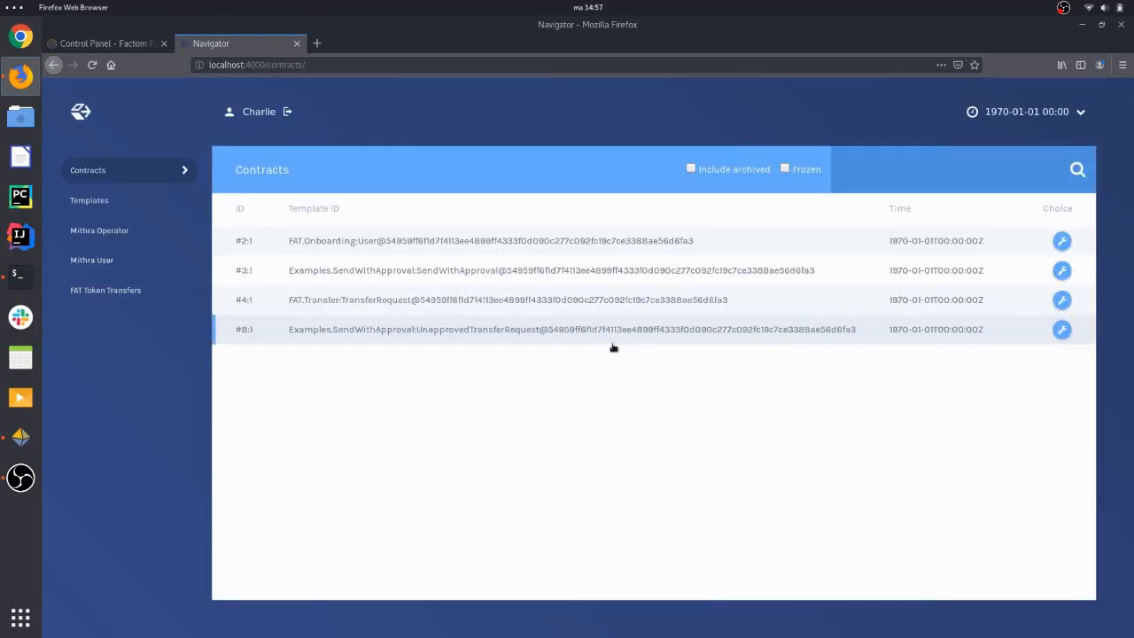
mouse_move(536, 353)
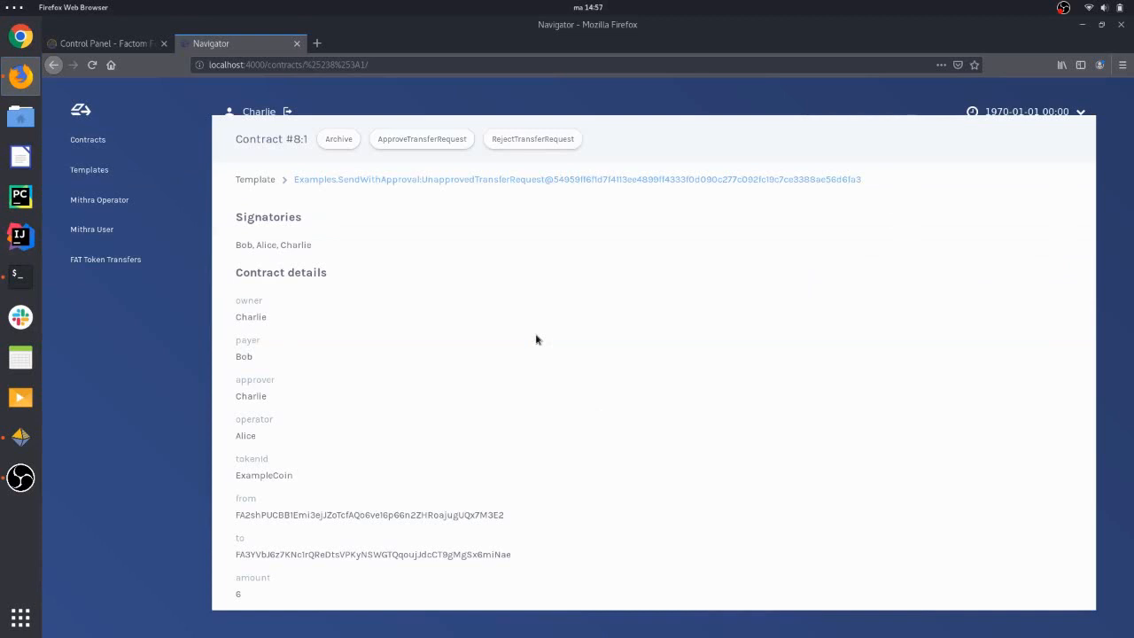
mouse_move(532, 339)
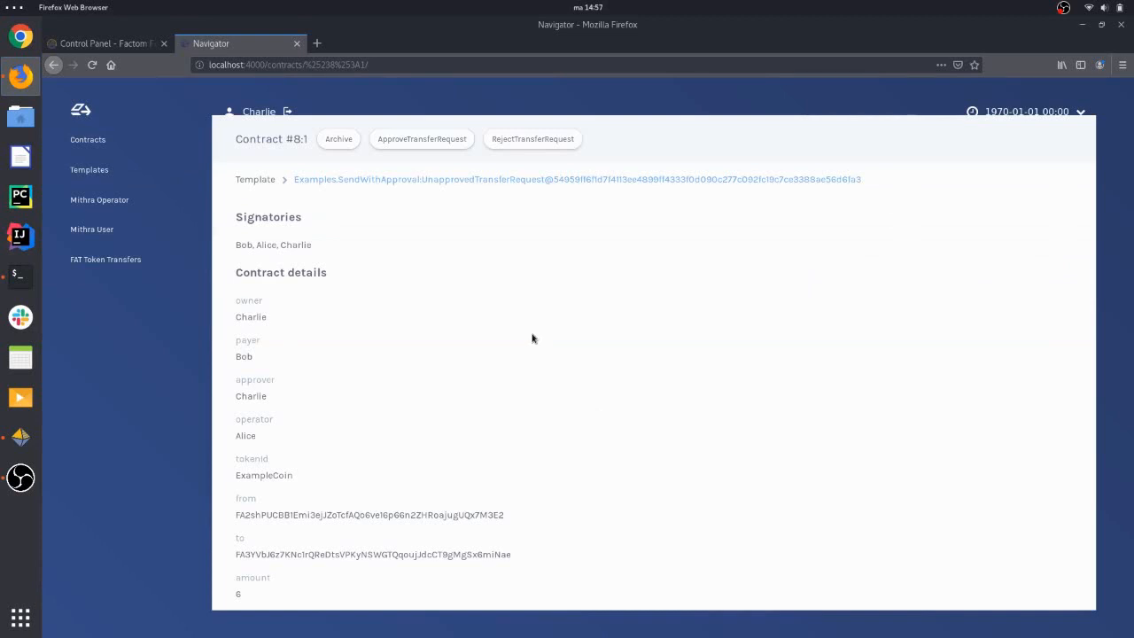
mouse_move(458, 218)
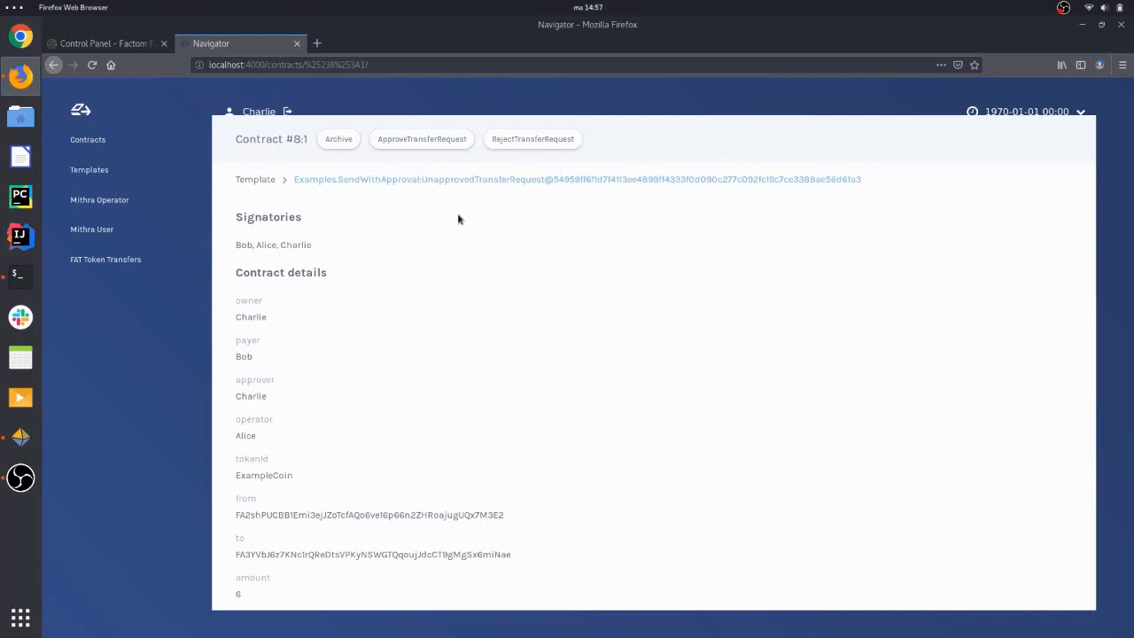
left_click(420, 138)
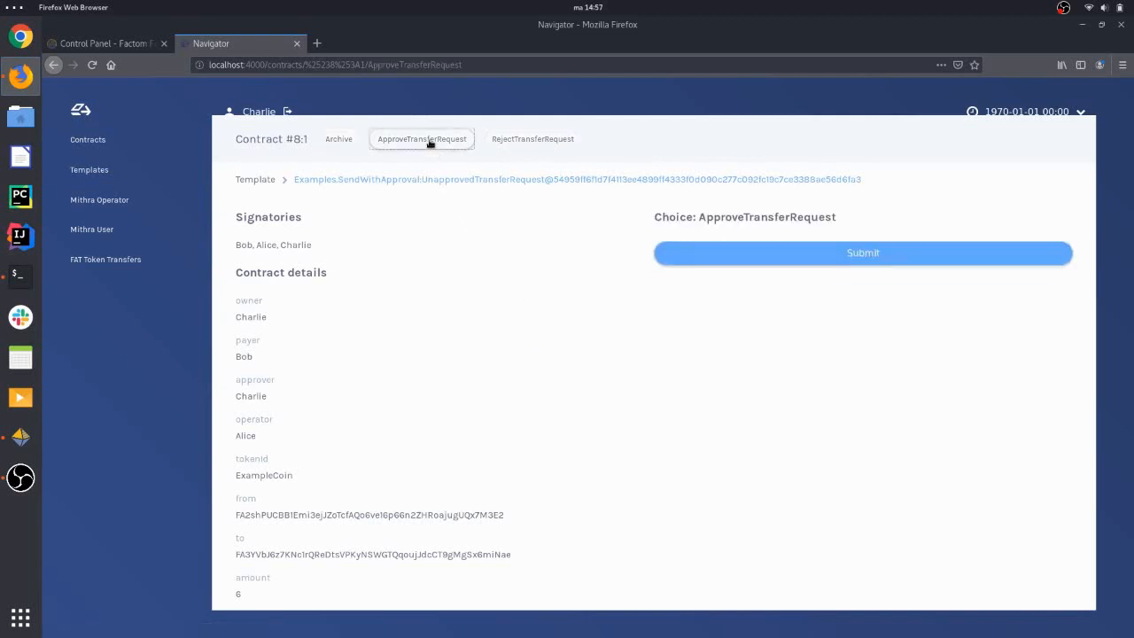
left_click(862, 252)
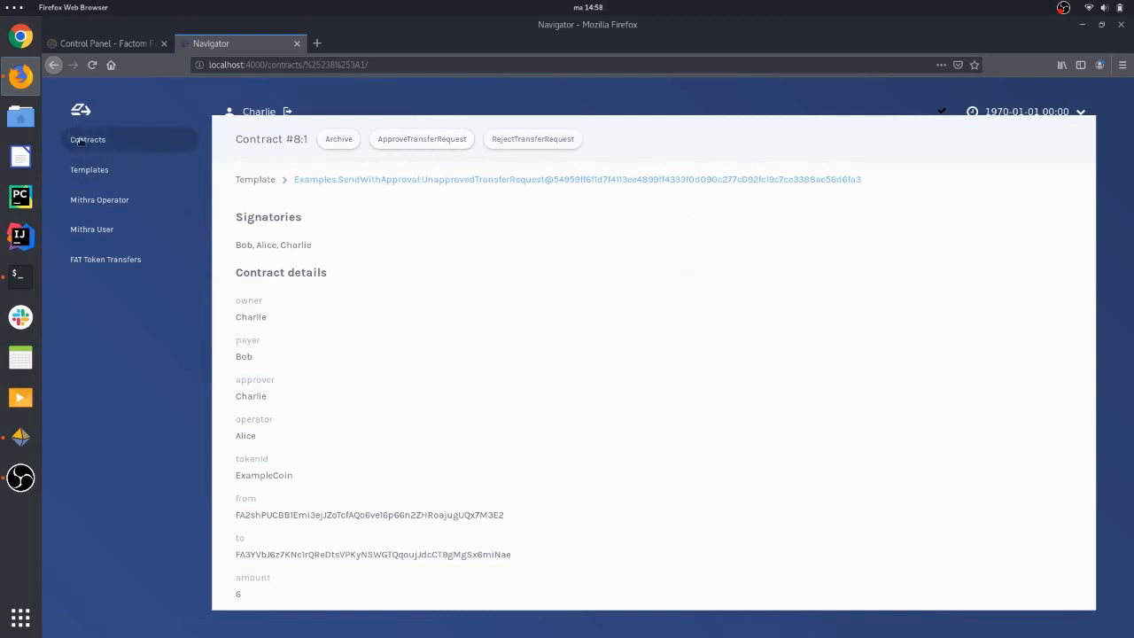
left_click(87, 139)
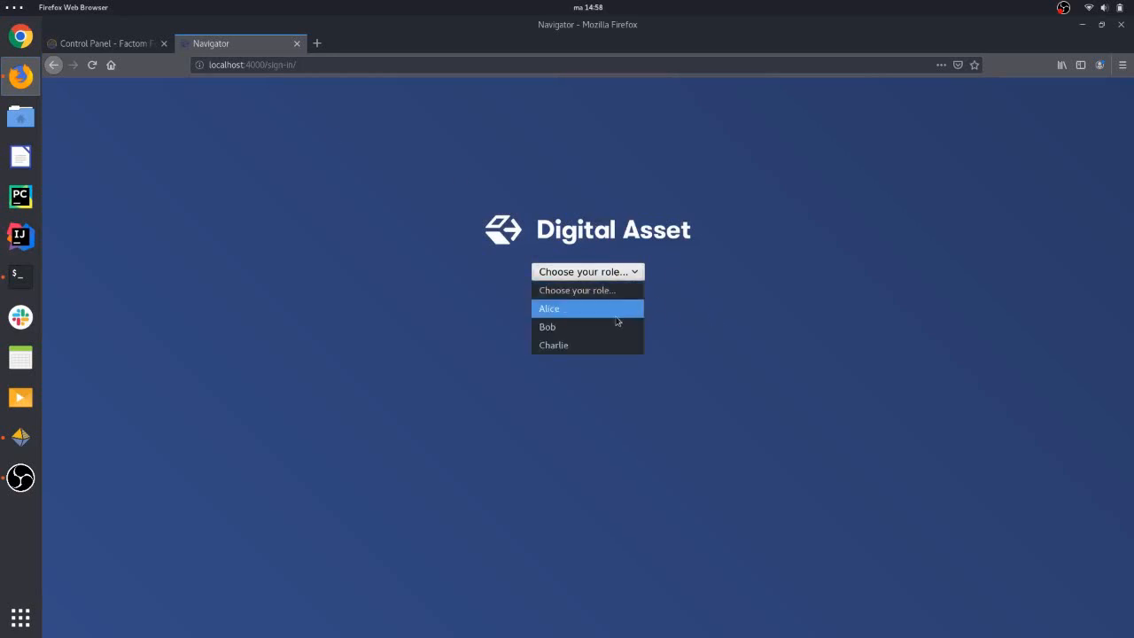
As Bob, confirm the signed 6- and 3-token FAT transfers, then bring up the FAT wallet
left_click(547, 326)
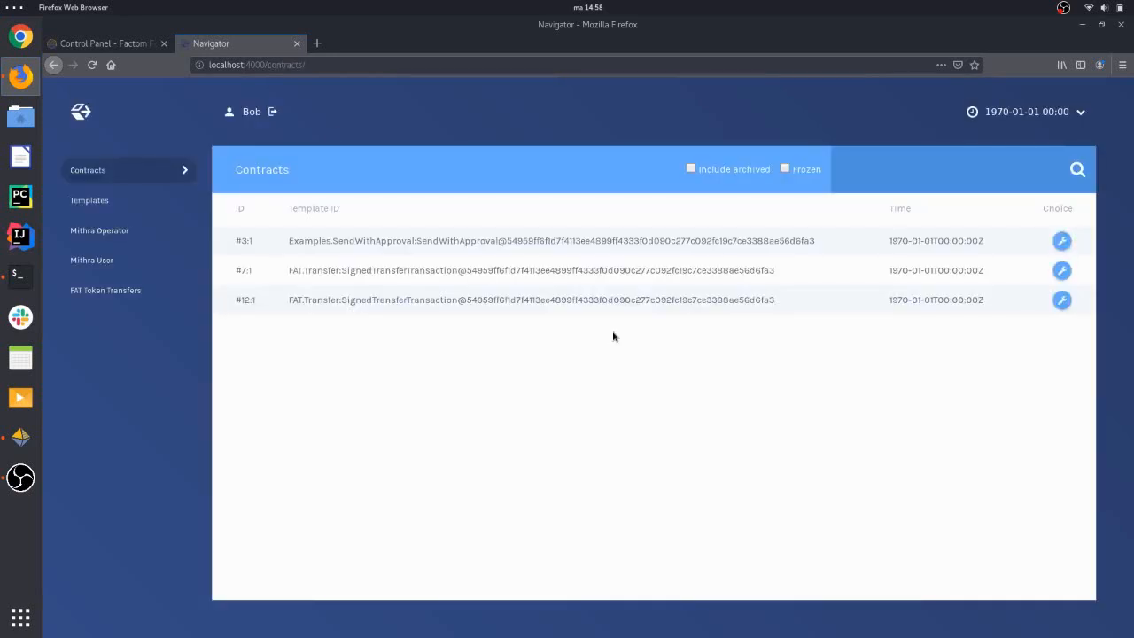
mouse_move(431, 264)
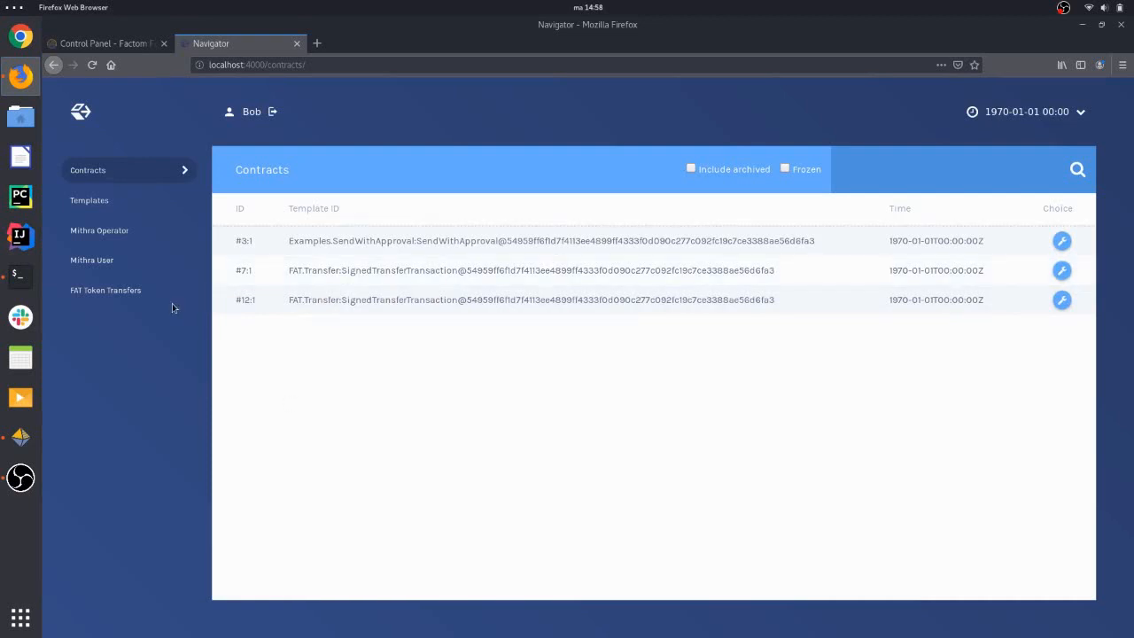
left_click(106, 289)
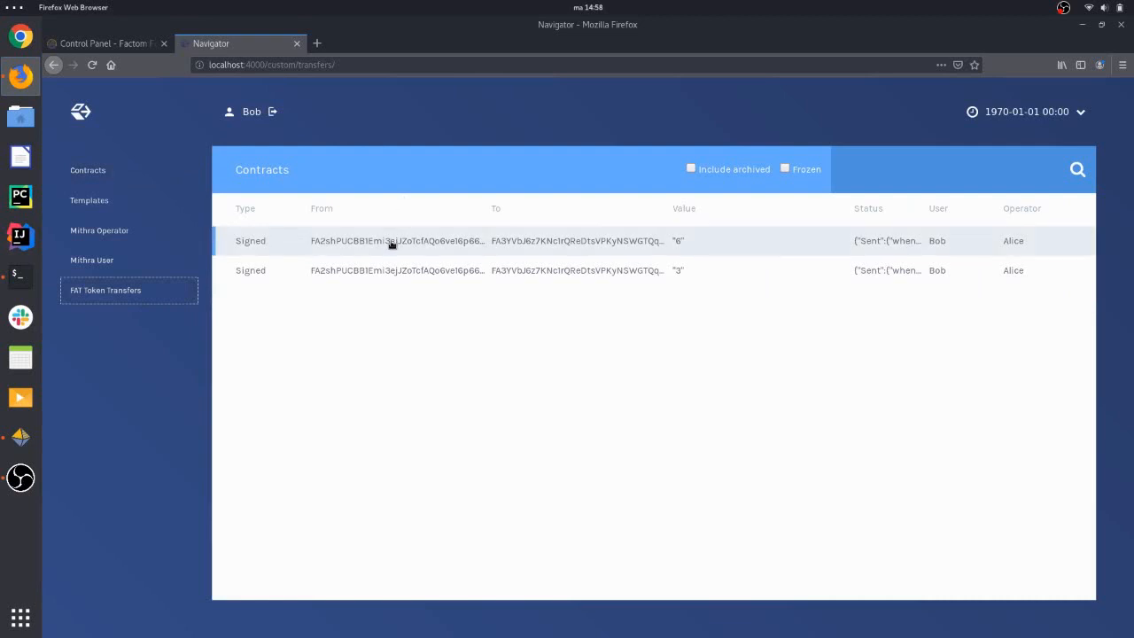
mouse_move(686, 236)
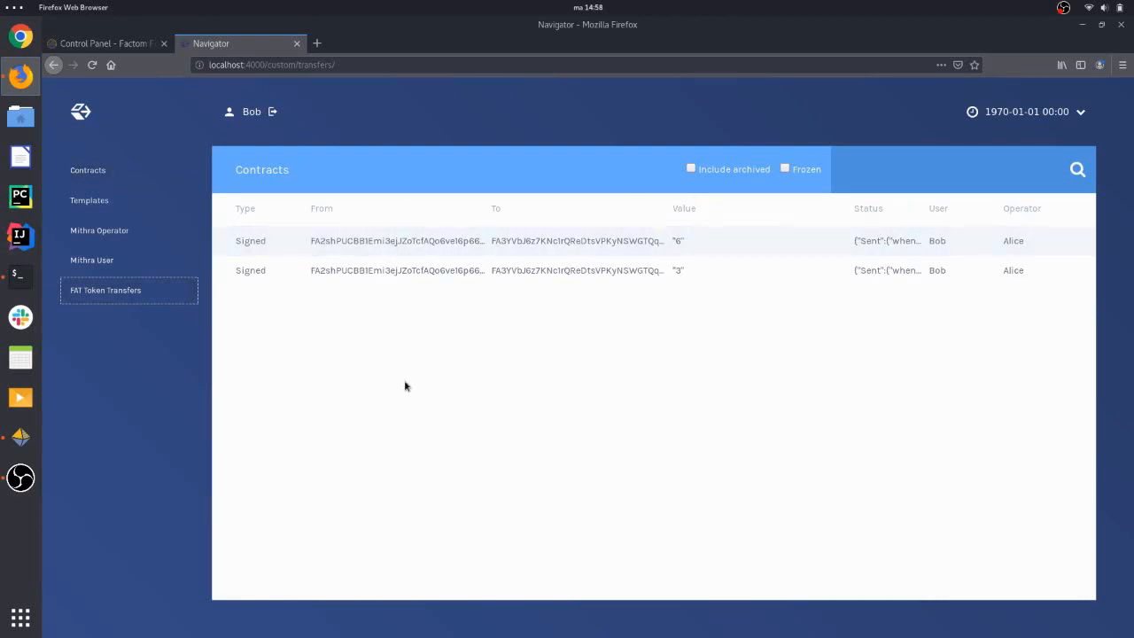
left_click(20, 437)
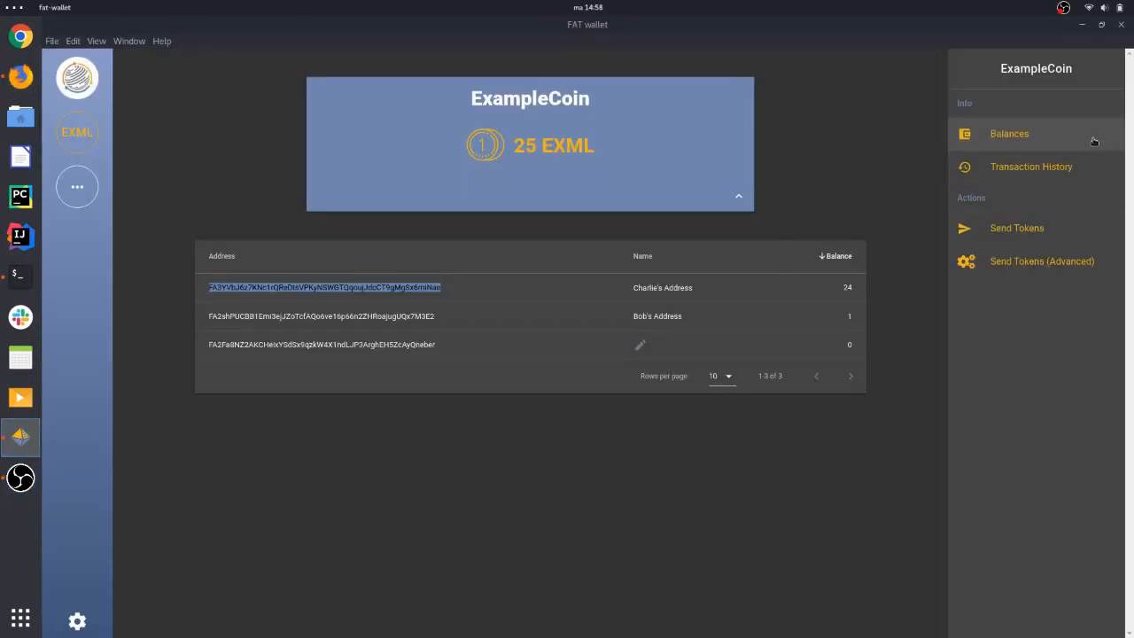
left_click(1030, 166)
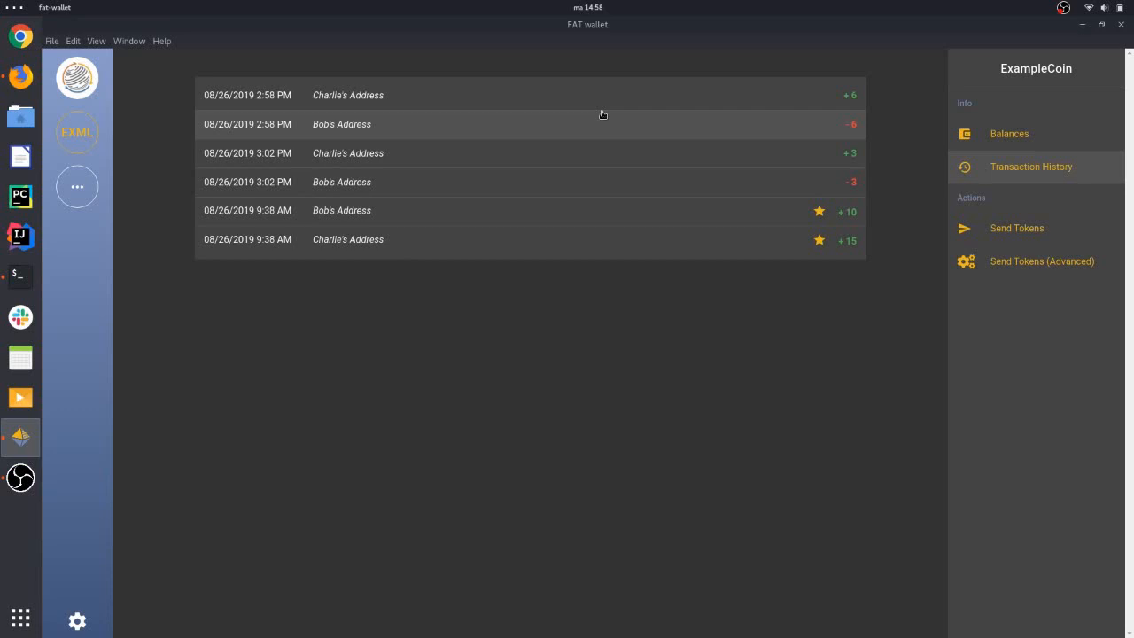
mouse_move(881, 89)
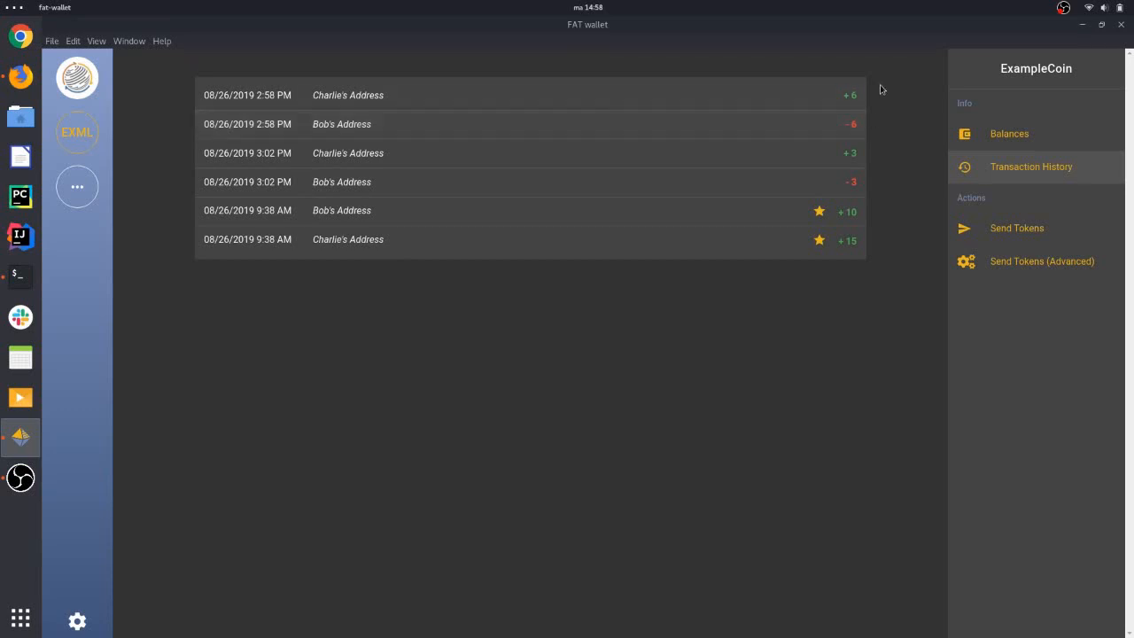
left_click(1008, 134)
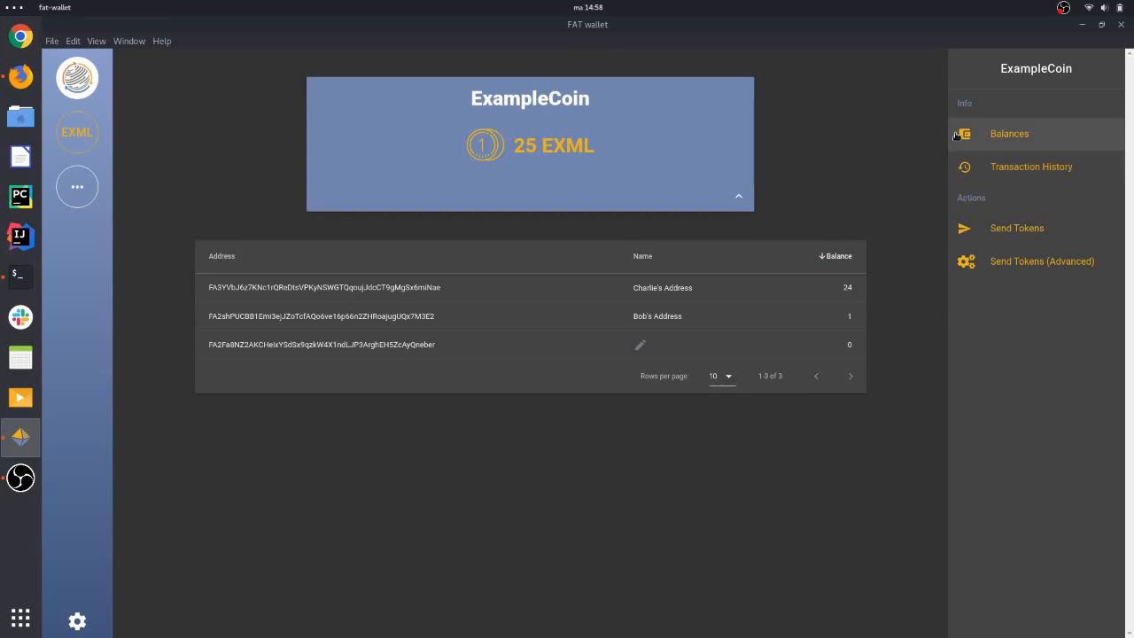
mouse_move(864, 235)
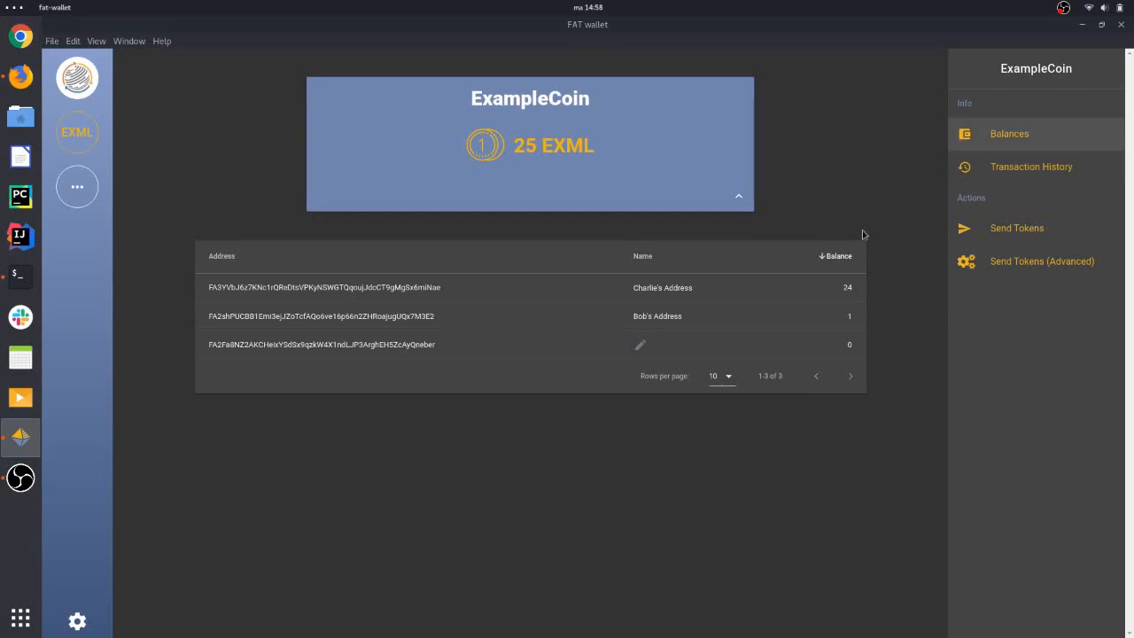